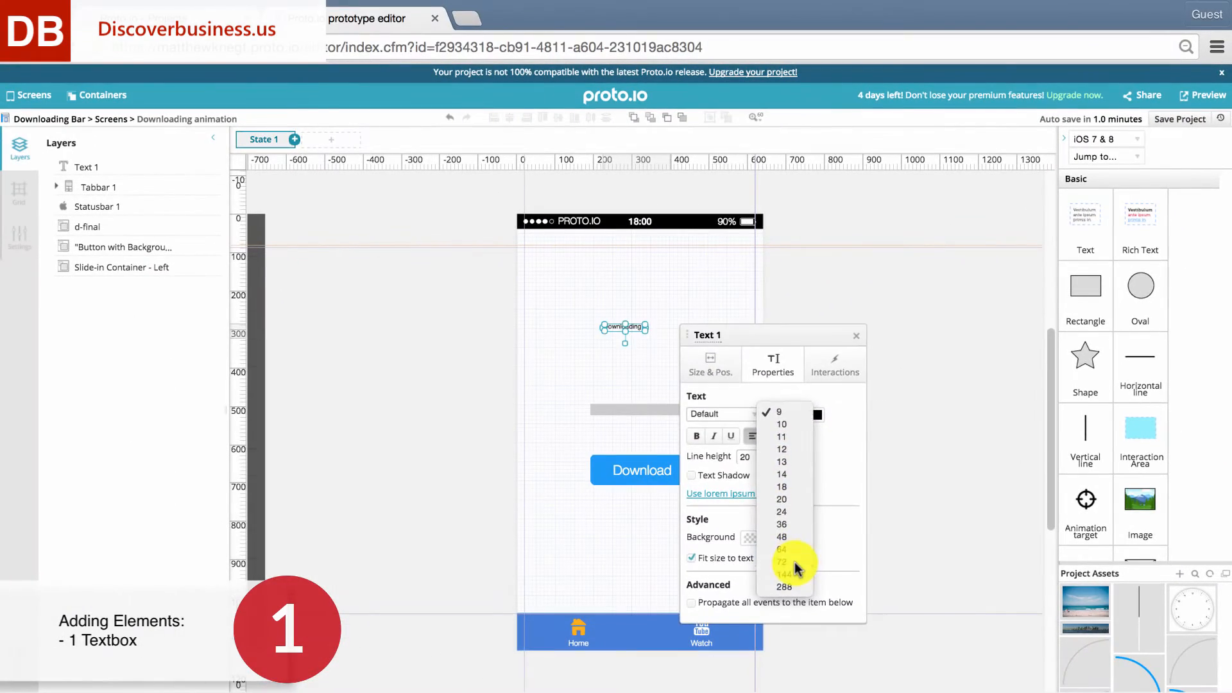
# Set the 'Downloading' text to a much larger font size and deselect it.
pyautogui.click(782, 549)
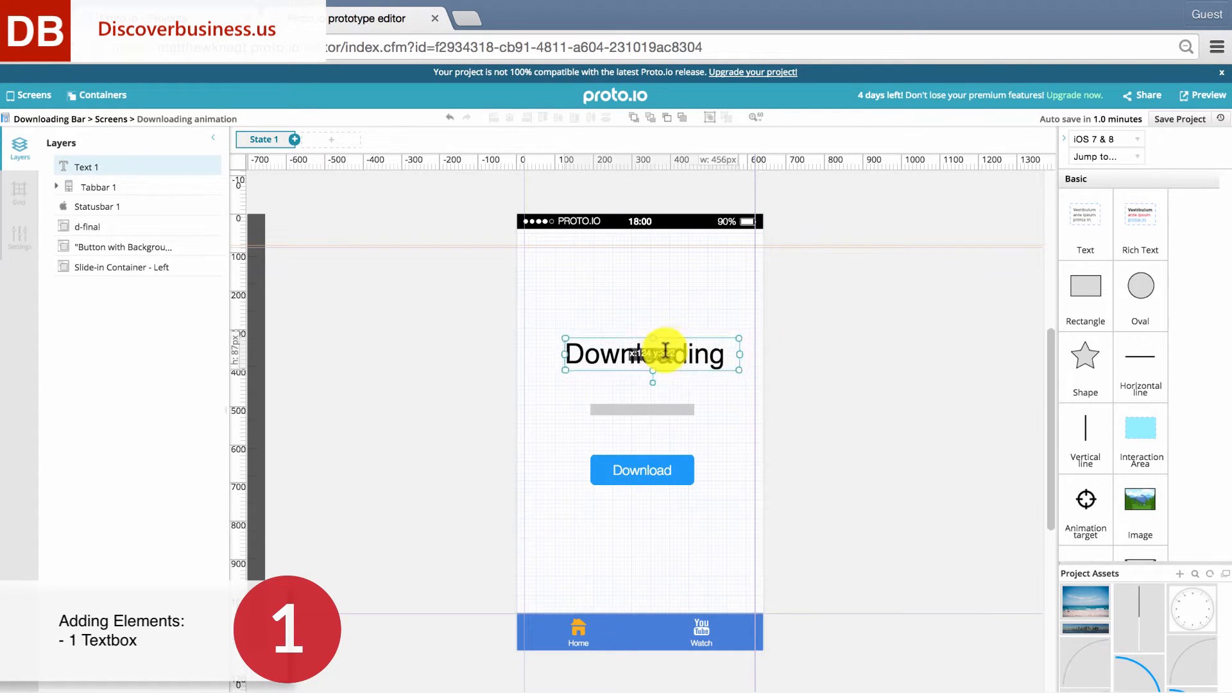
pyautogui.click(947, 461)
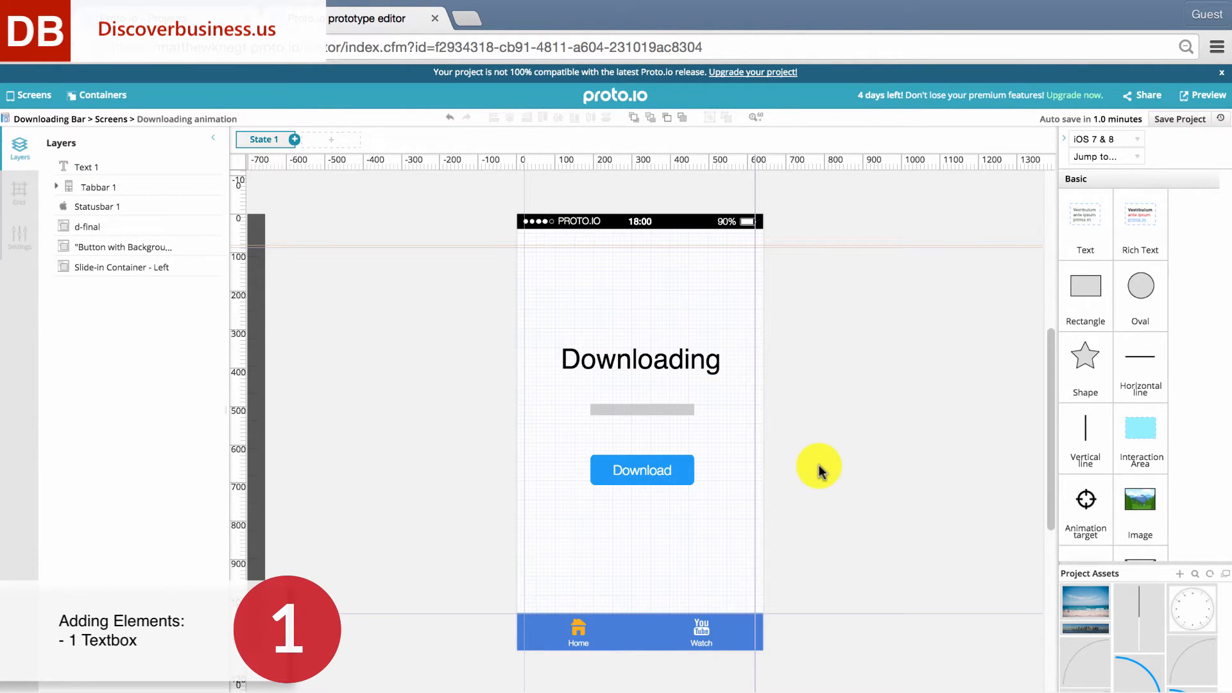
pyautogui.moveTo(794, 436)
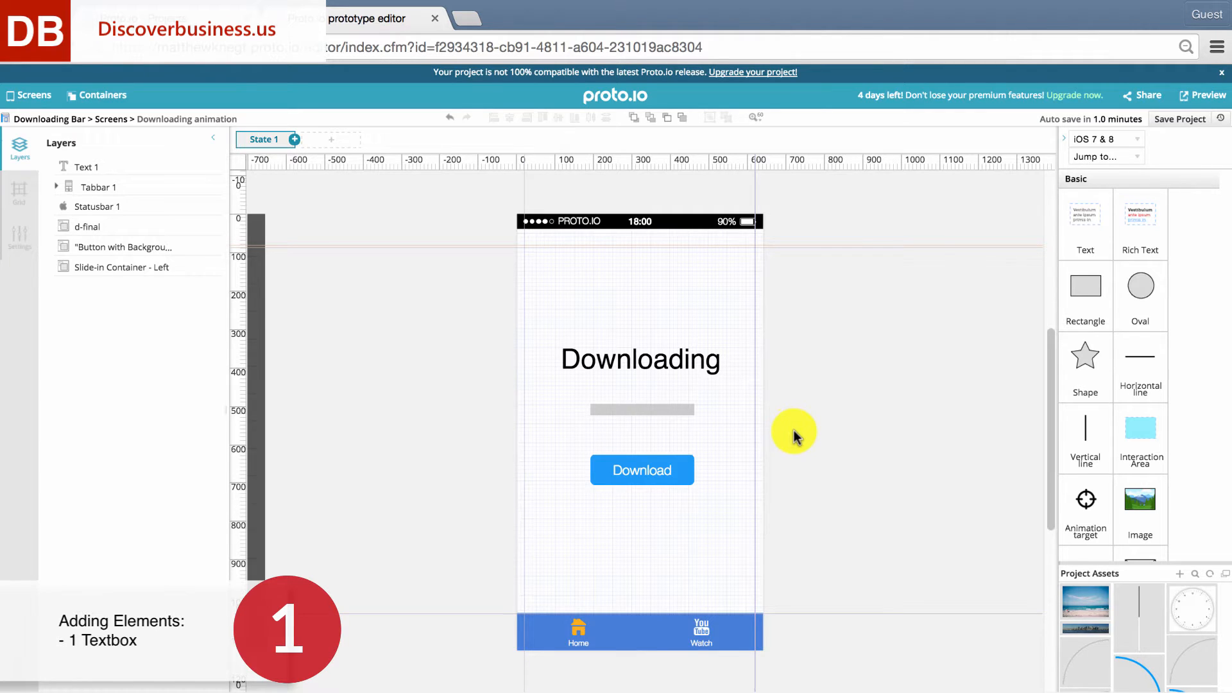
pyautogui.moveTo(792, 435)
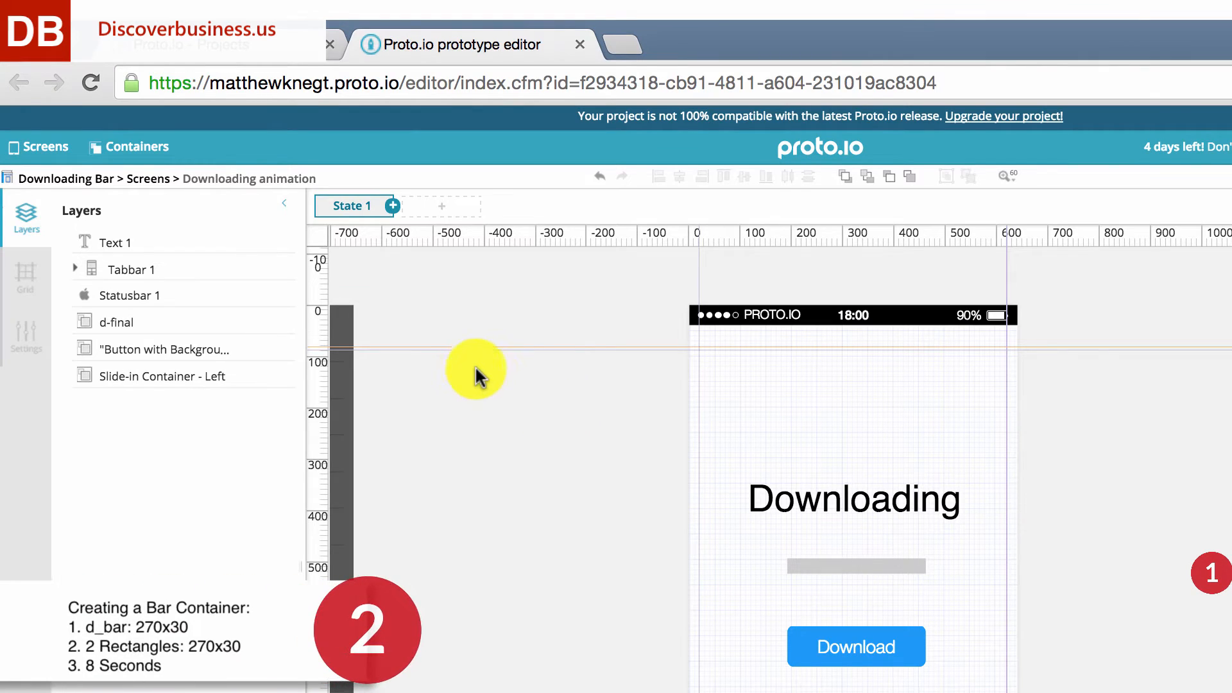
pyautogui.moveTo(182, 200)
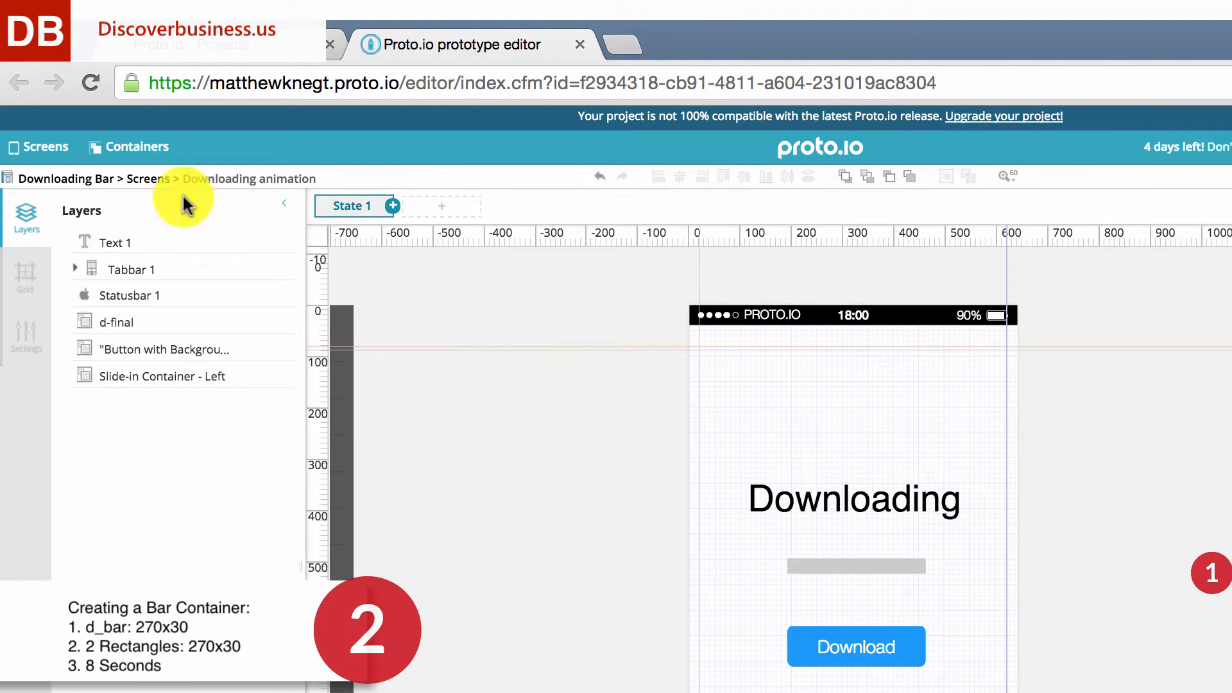
# Add a new container titled d_bar, 270 px wide and 30 px tall.
pyautogui.click(129, 147)
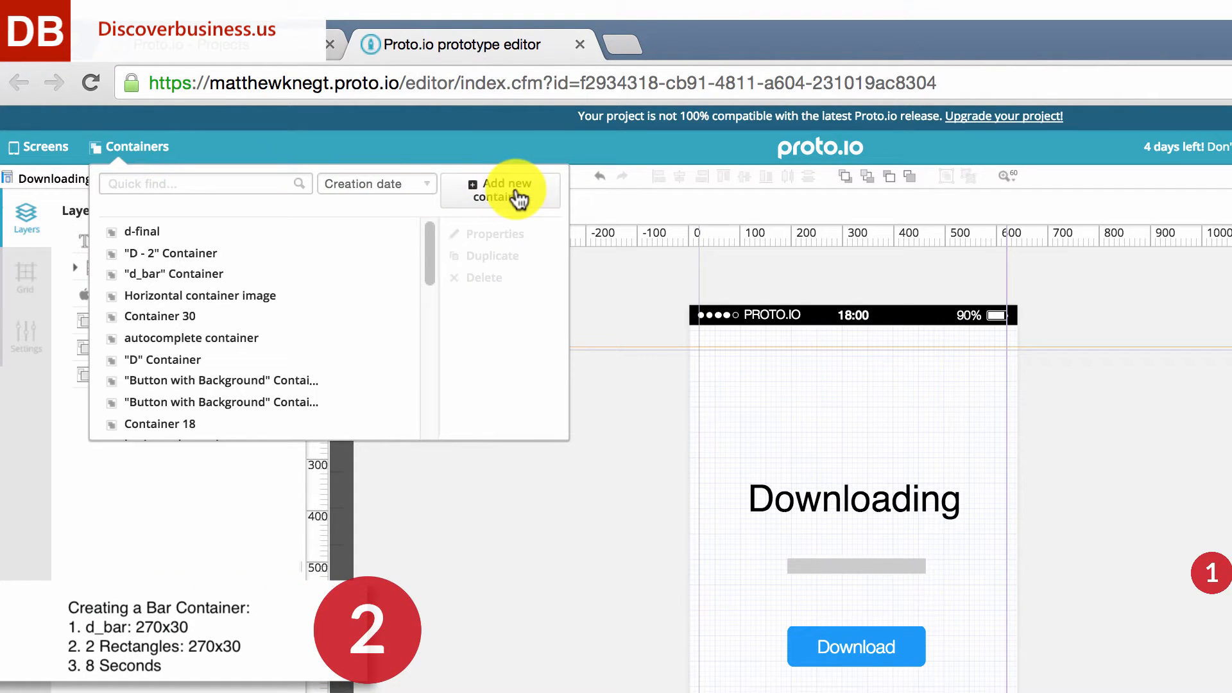
pyautogui.click(508, 190)
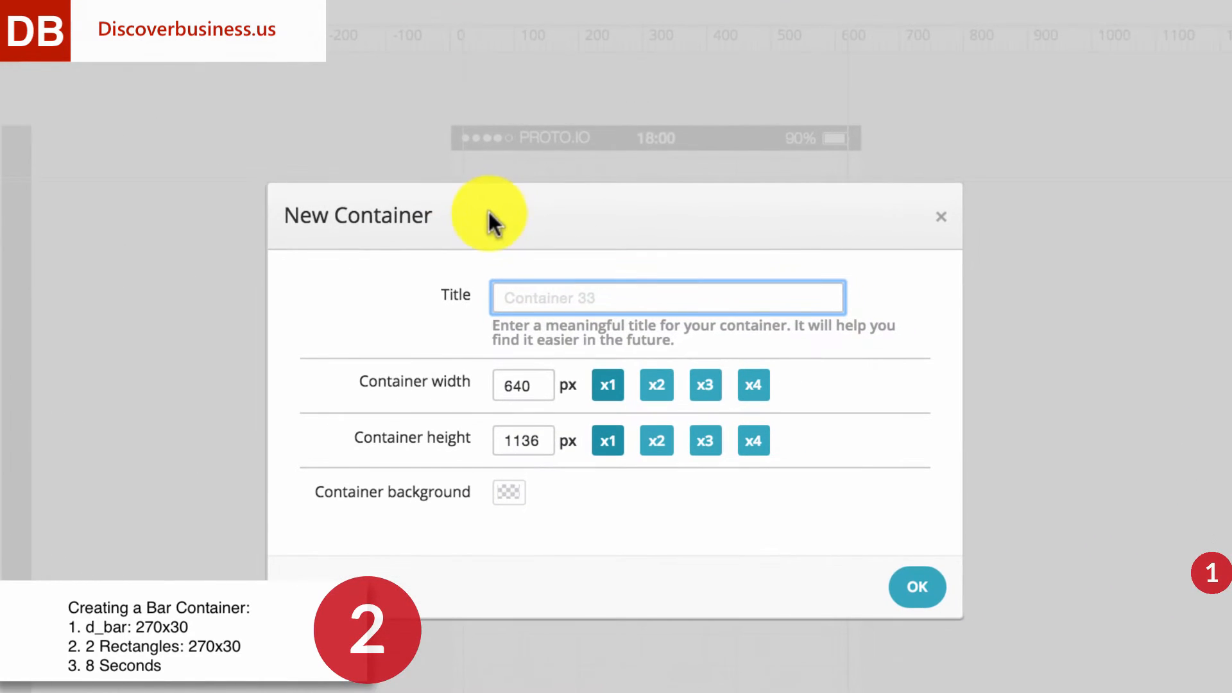
pyautogui.write('d-')
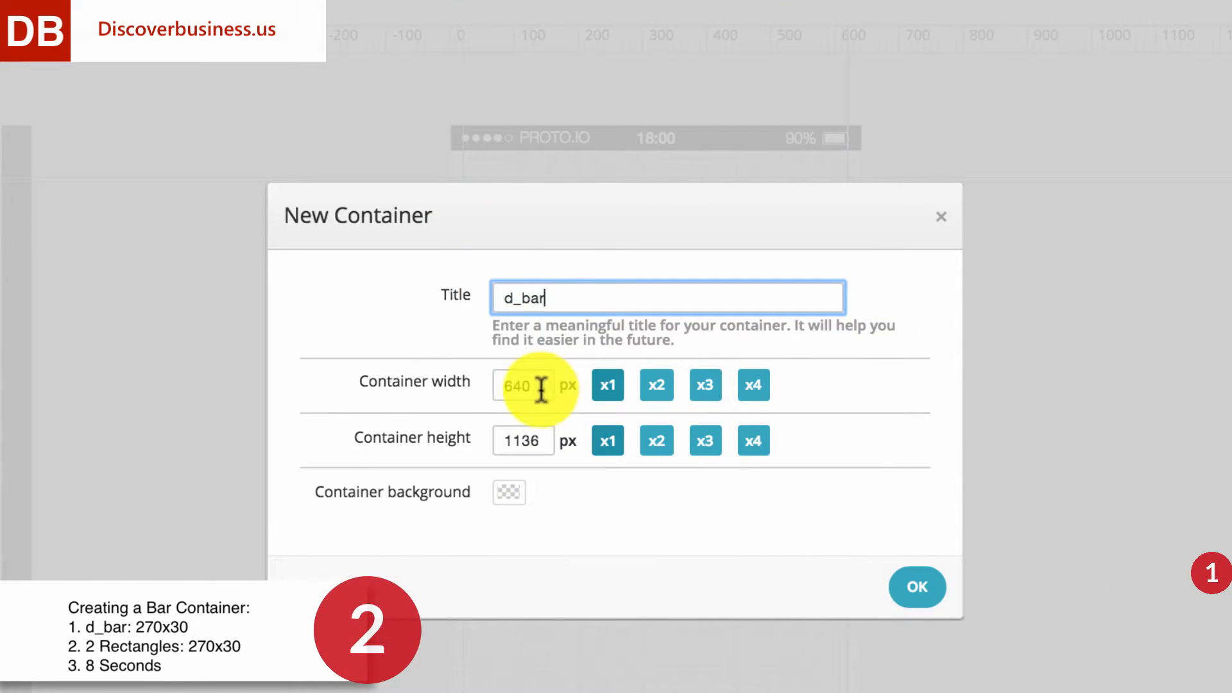
pyautogui.write('270')
pyautogui.click(524, 441)
pyautogui.write('30')
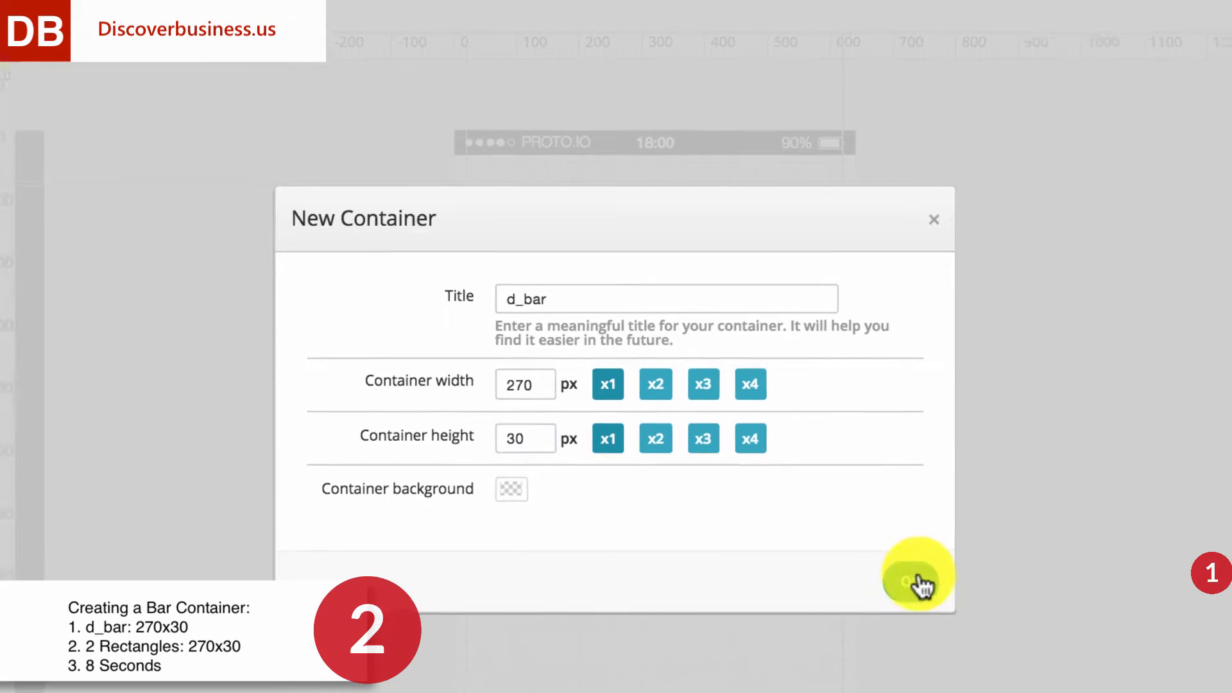
pyautogui.click(918, 575)
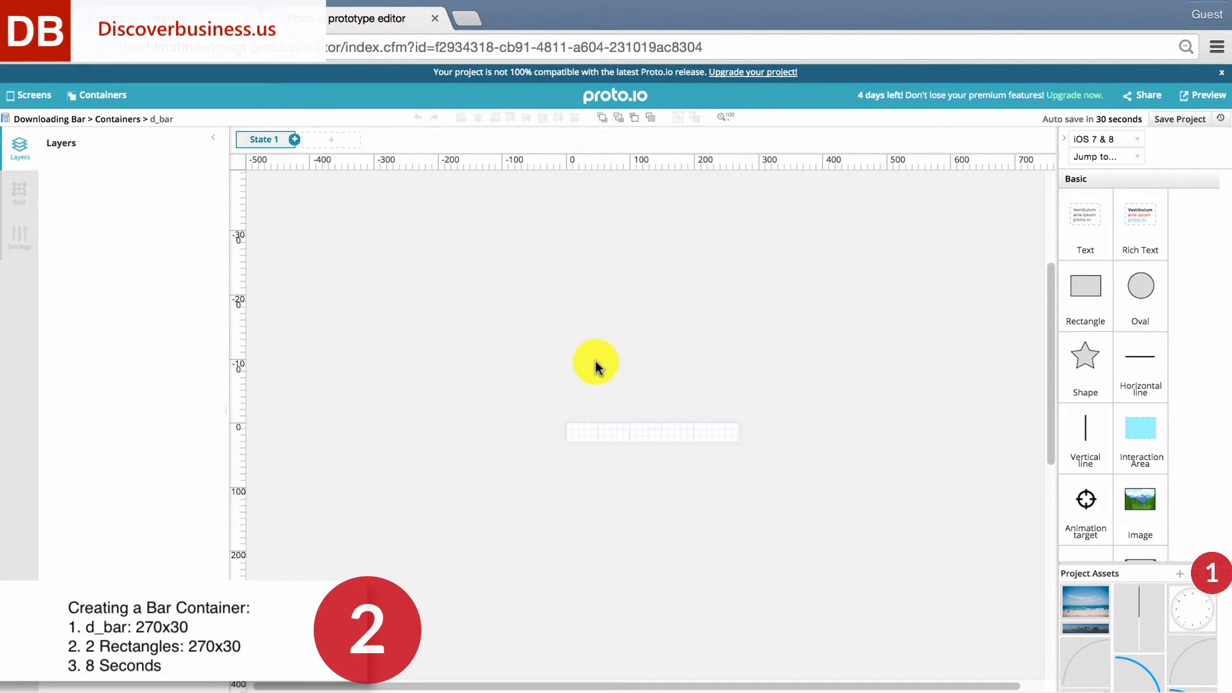
# Add rectangles to d_bar sized 270 × 30.
pyautogui.click(1085, 285)
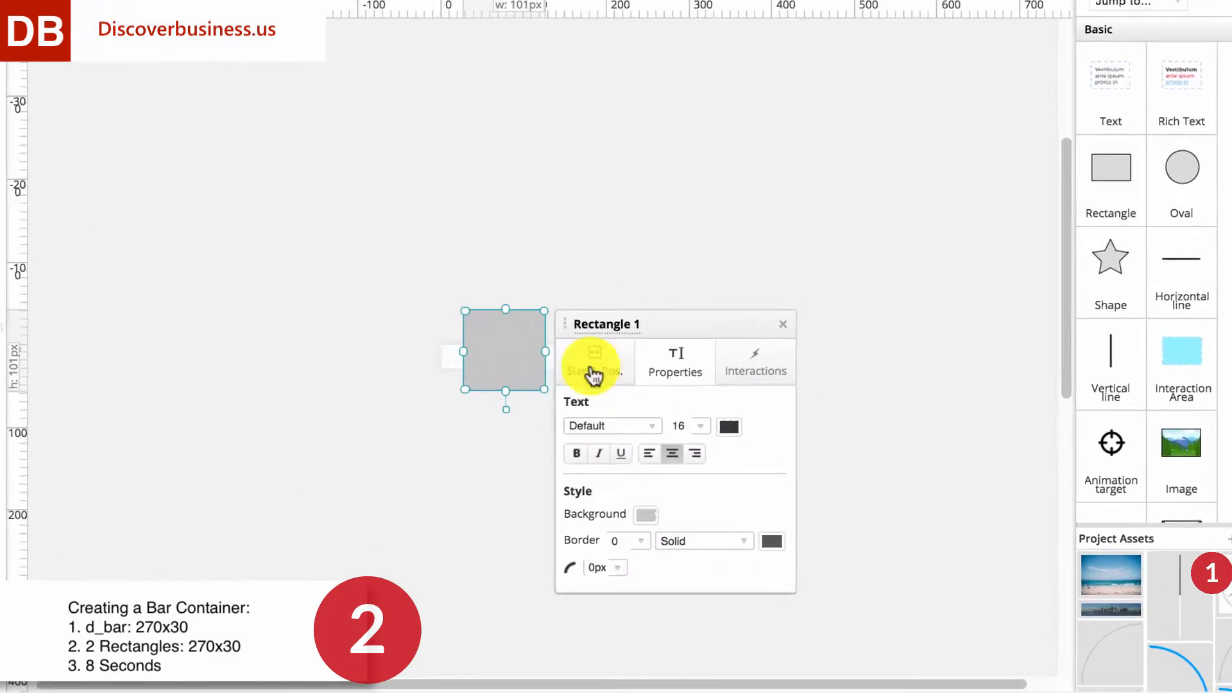
pyautogui.click(592, 361)
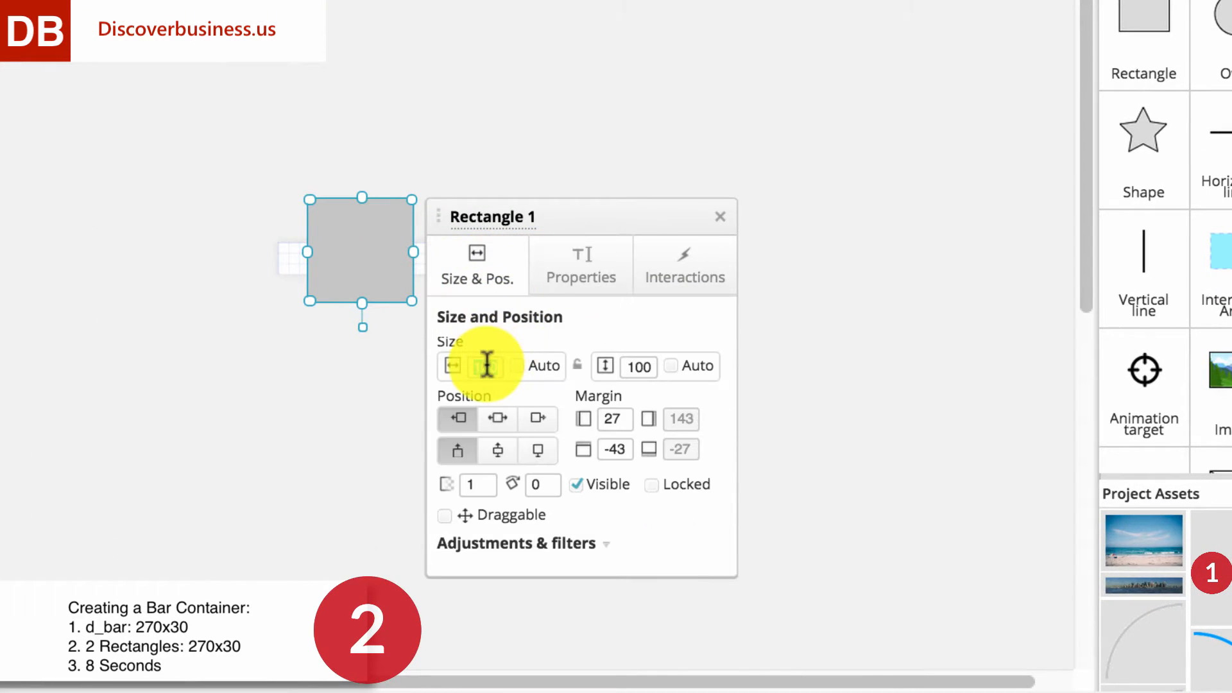
pyautogui.write('30')
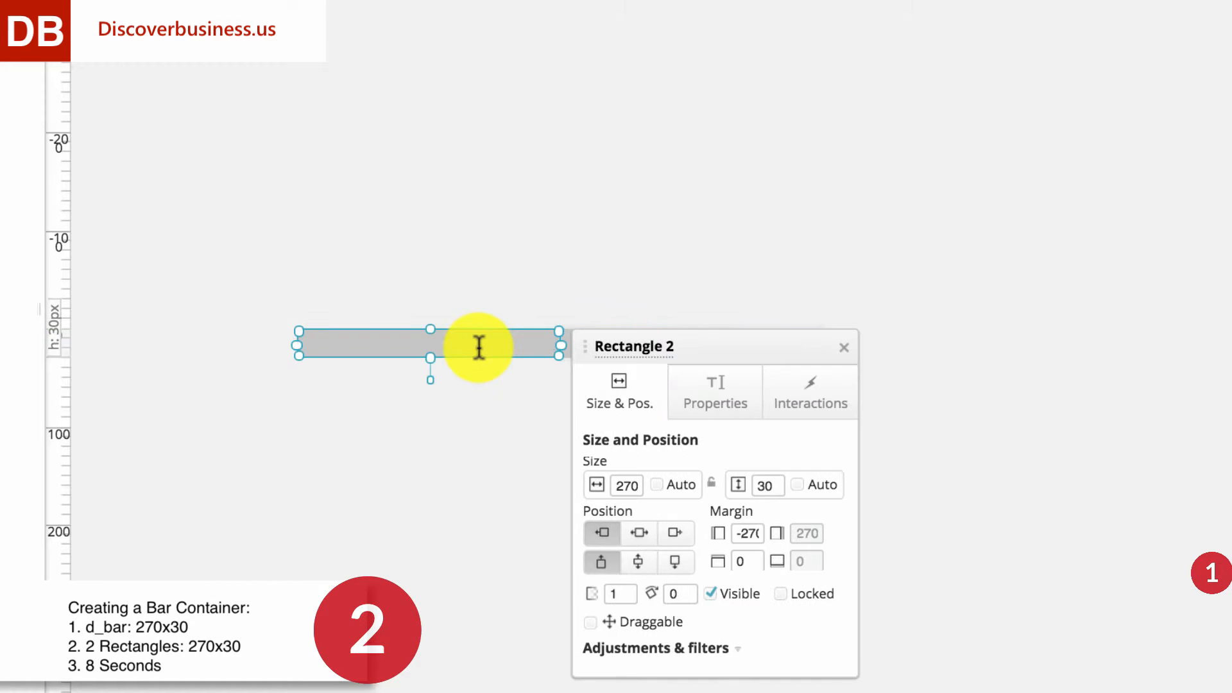
# Change the second rectangle's background fill to the orange bar colour.
pyautogui.click(715, 392)
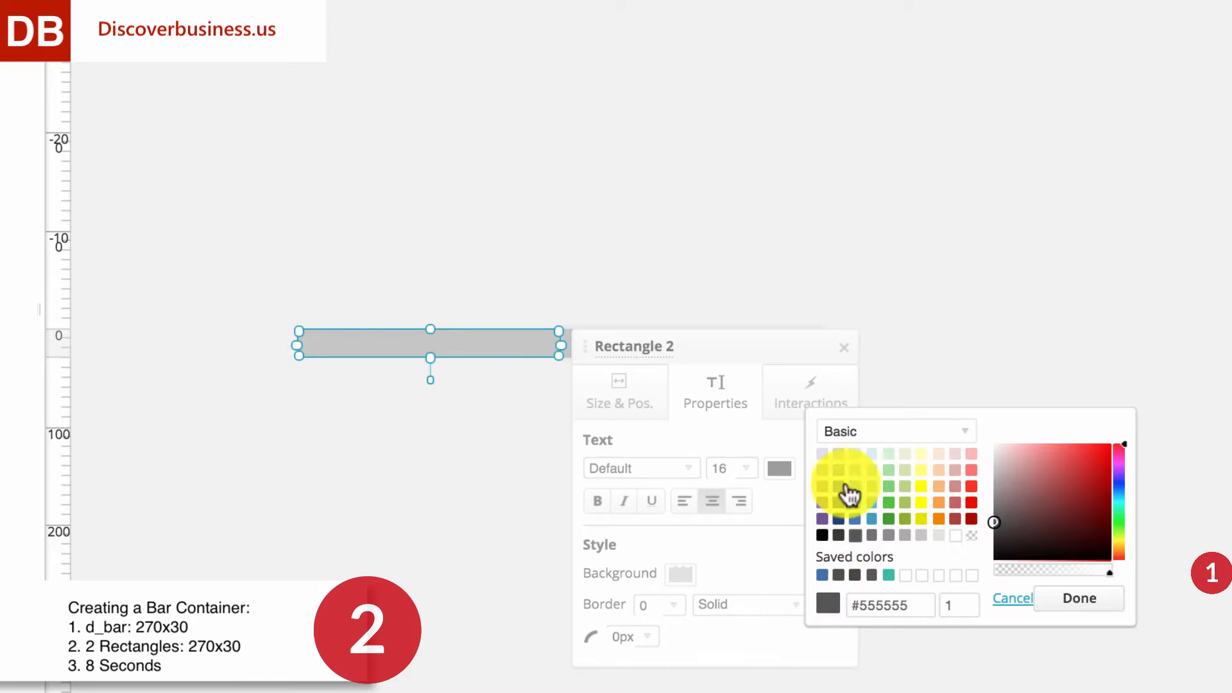
pyautogui.click(847, 486)
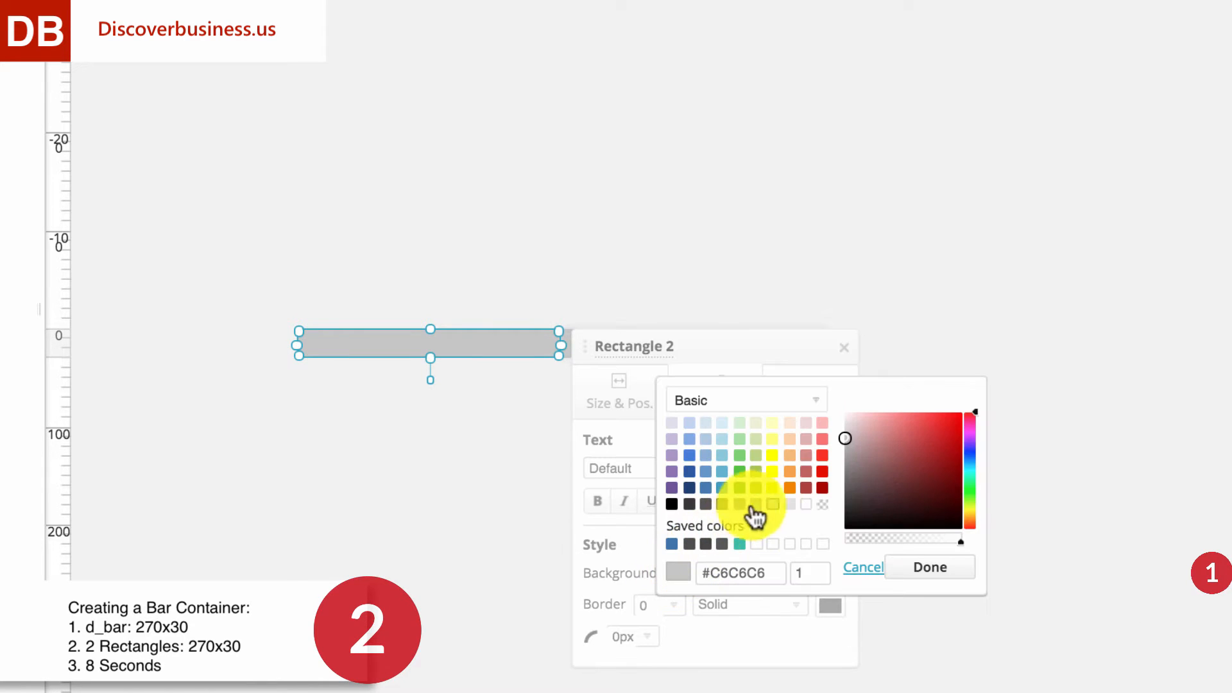
pyautogui.click(928, 567)
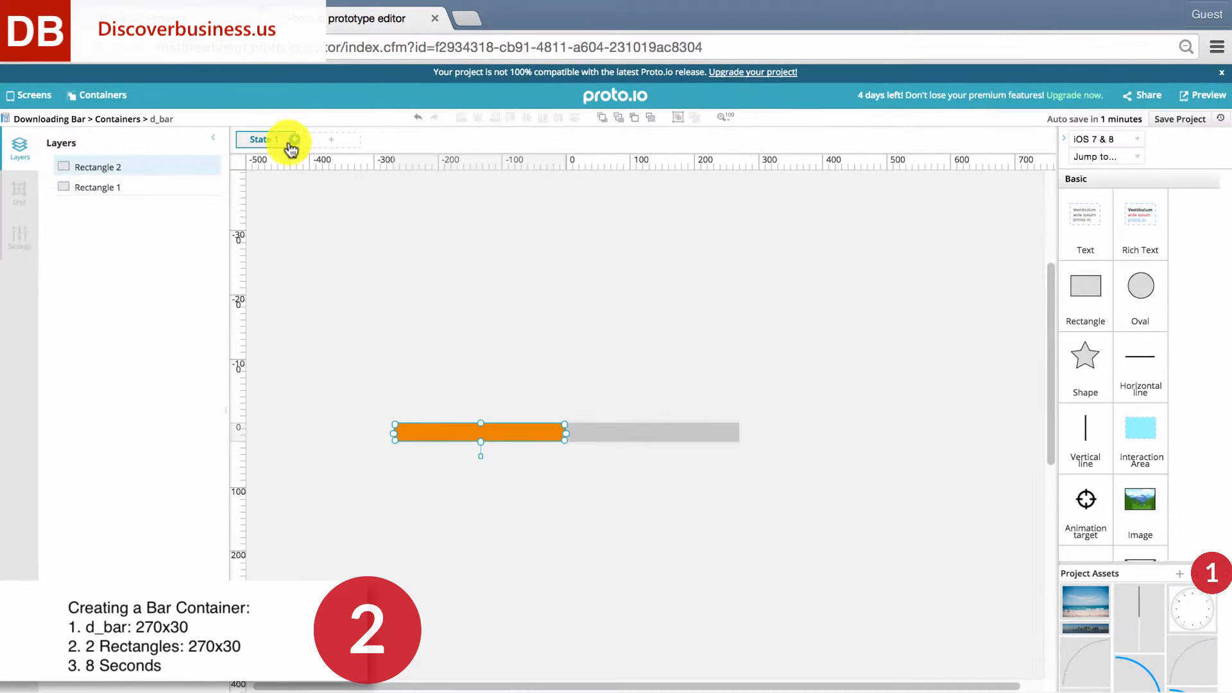
# Add State 2 with the orange bar at full width and an 8-second transition.
pyautogui.click(294, 139)
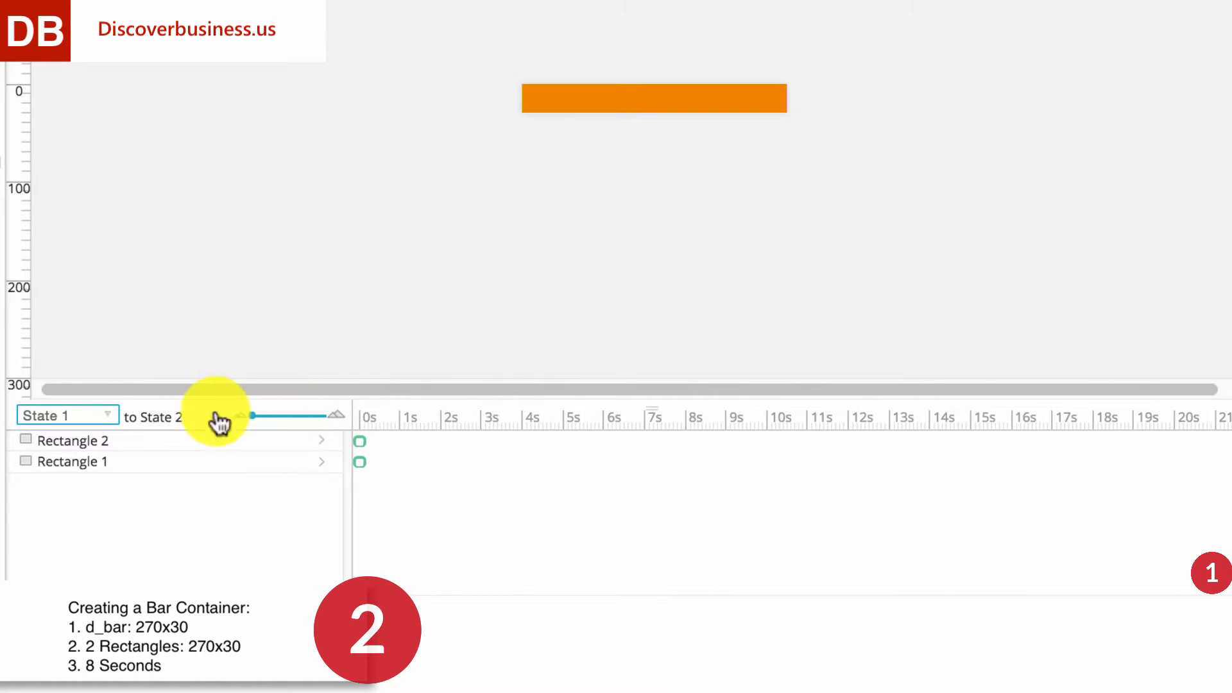
pyautogui.click(654, 98)
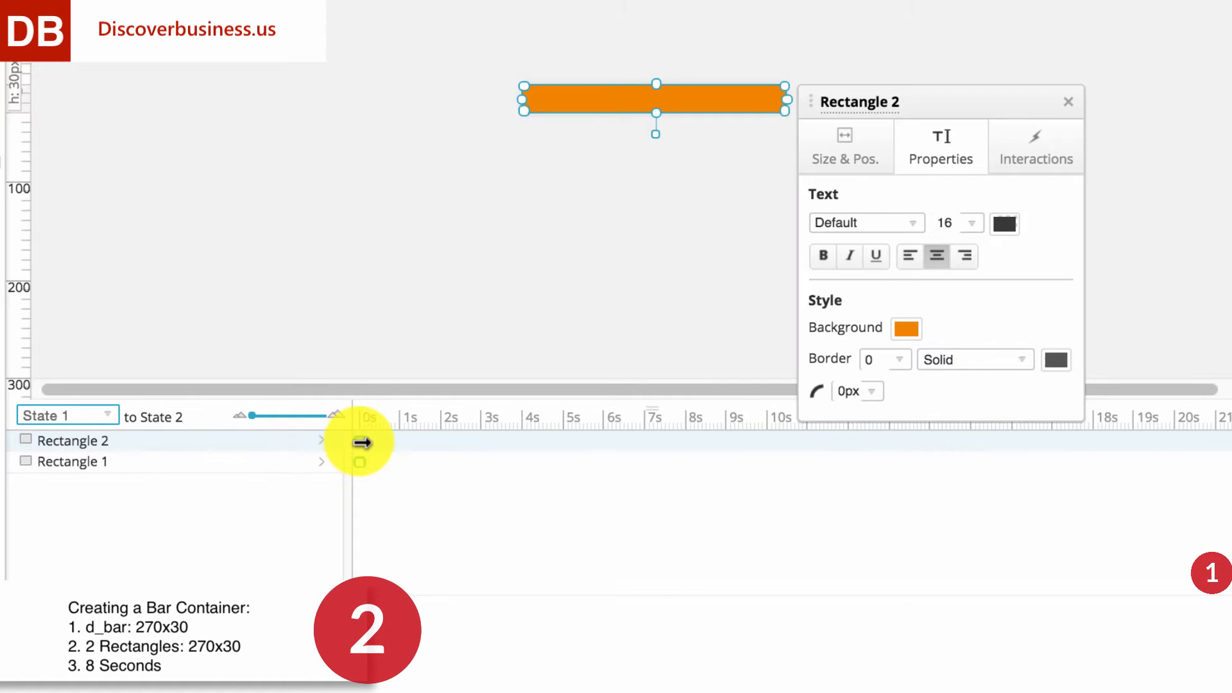
pyautogui.moveTo(360, 442); pyautogui.dragTo(706, 461)
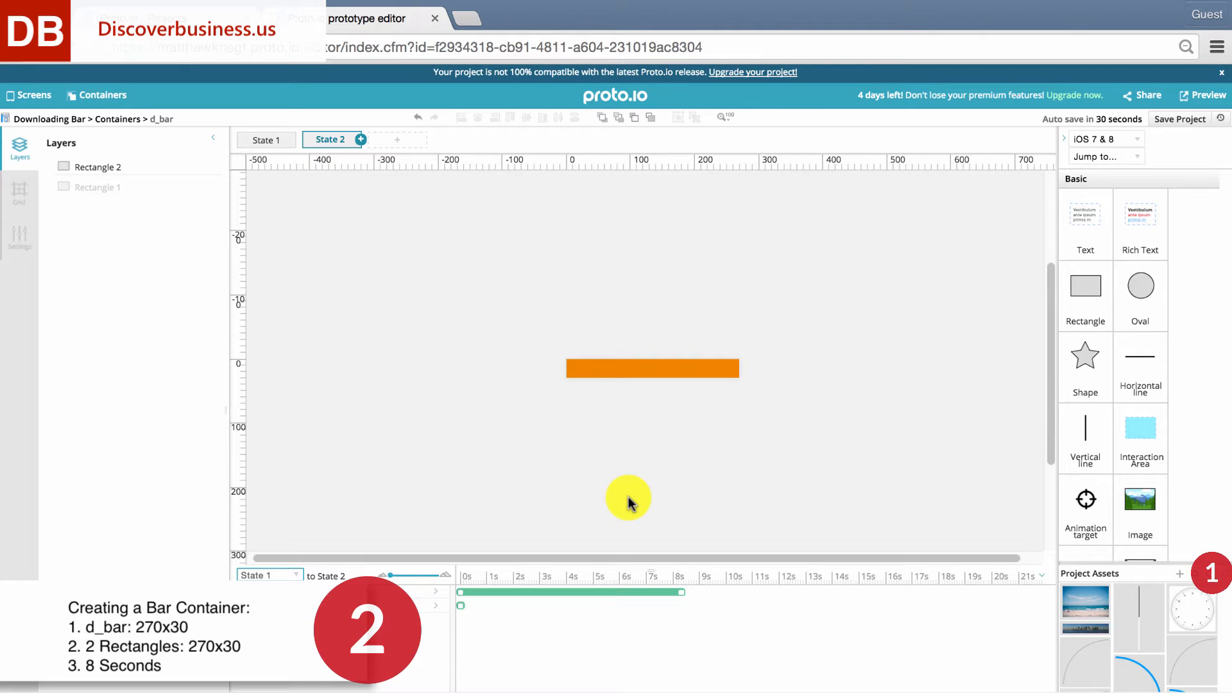
pyautogui.moveTo(595, 395)
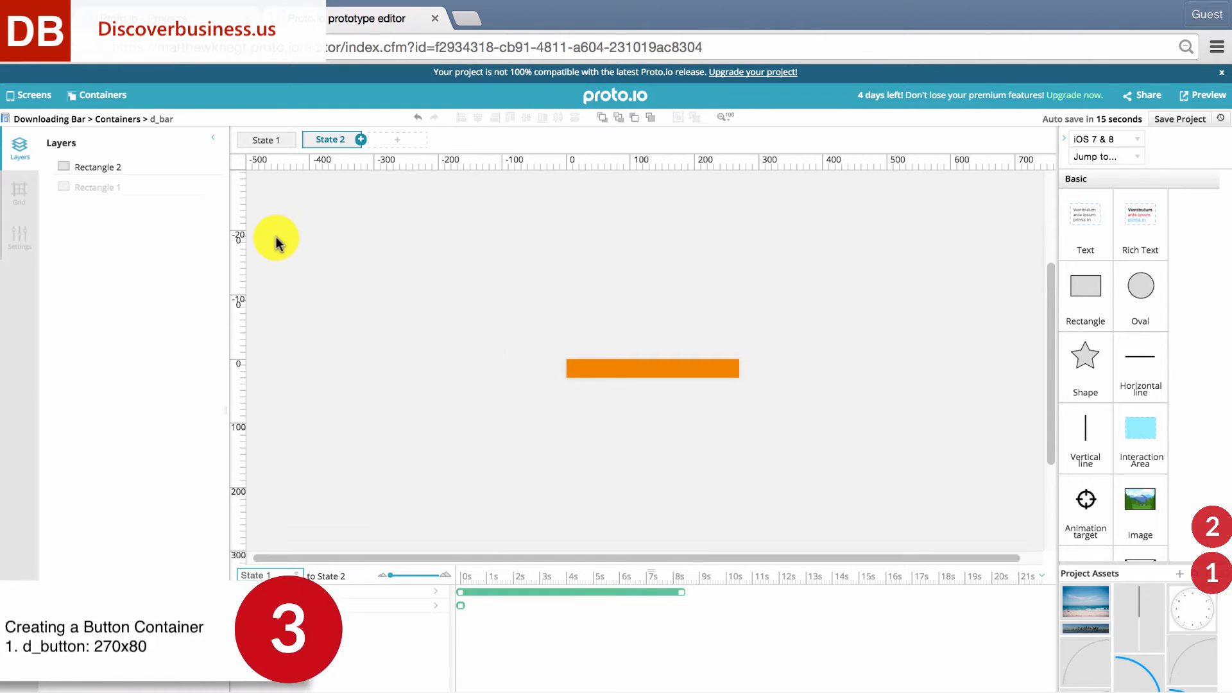
pyautogui.moveTo(171, 259)
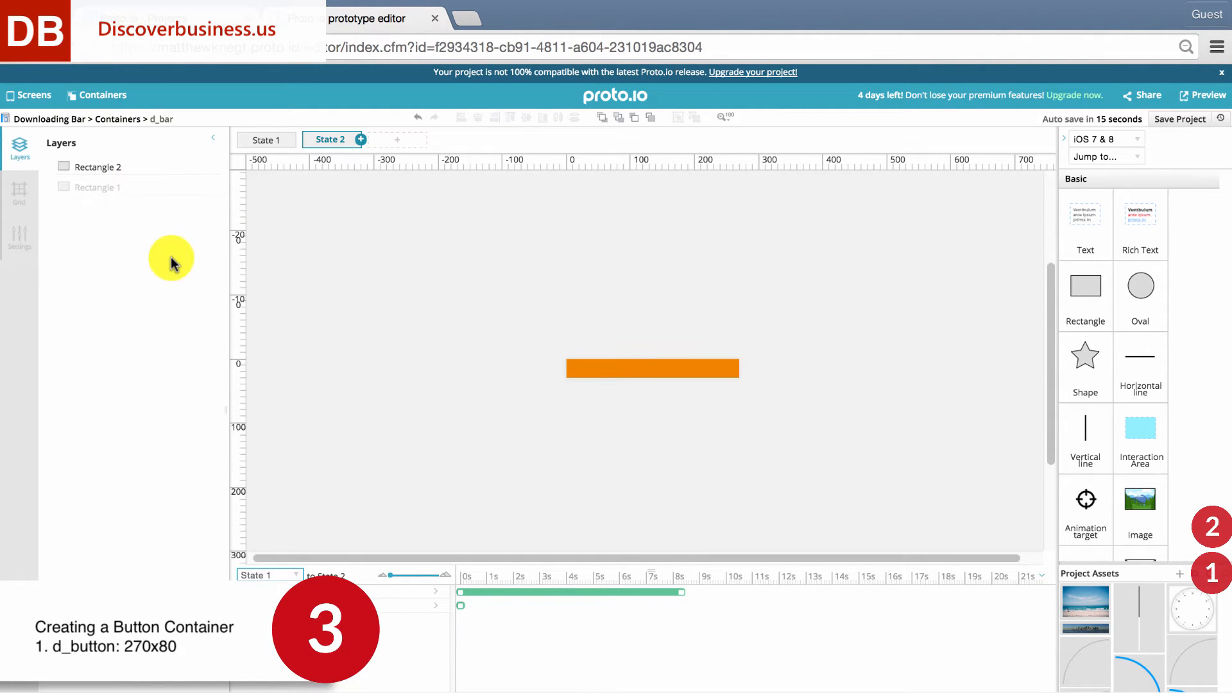
# Add a new container titled d_button, 270 px wide and 80 px tall.
pyautogui.click(102, 94)
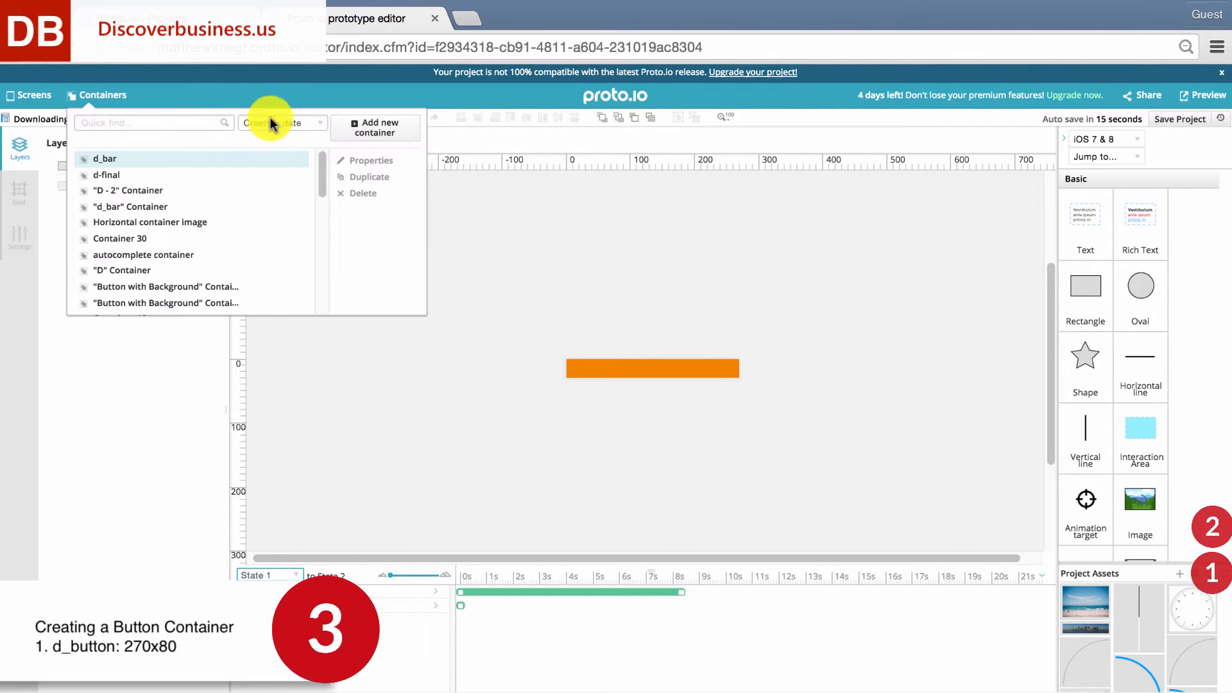
pyautogui.click(374, 127)
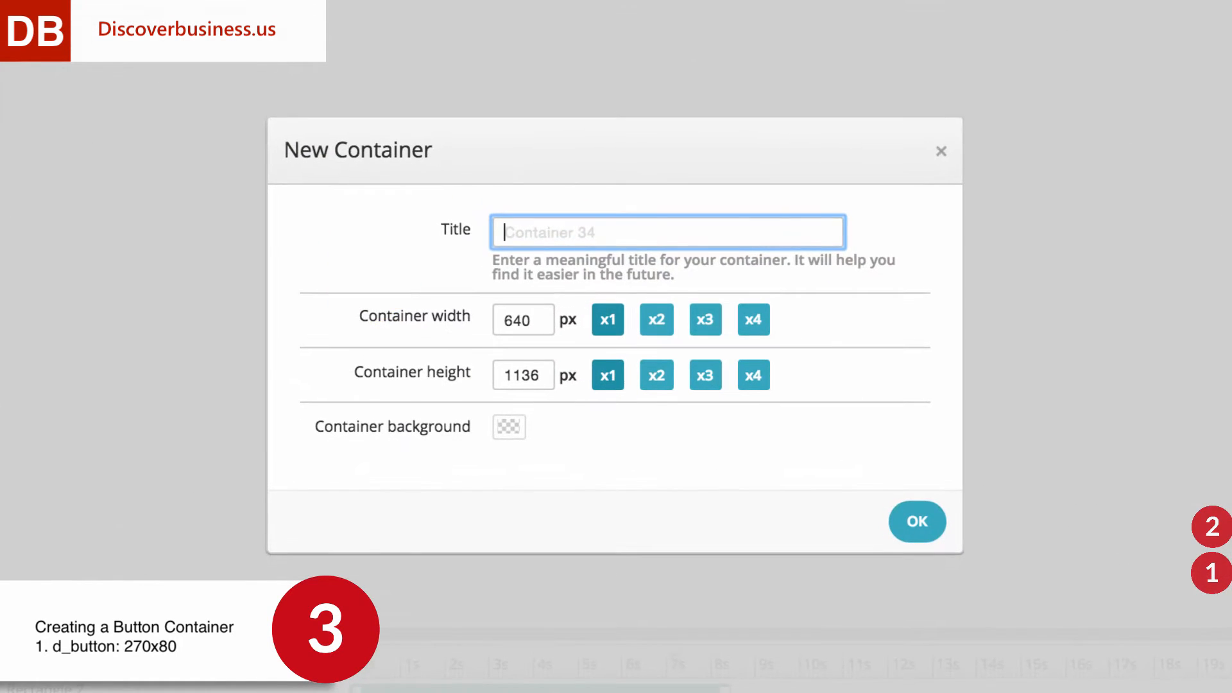
pyautogui.write('d_button')
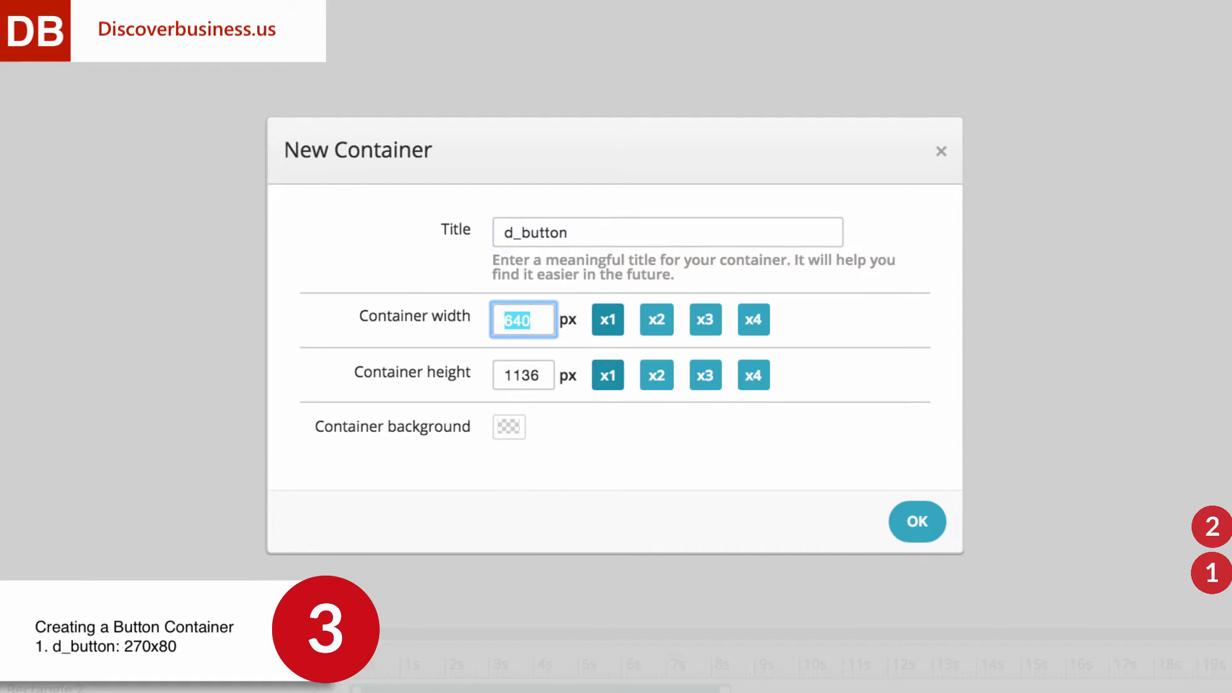
pyautogui.write('270')
pyautogui.click(523, 375)
pyautogui.write('80')
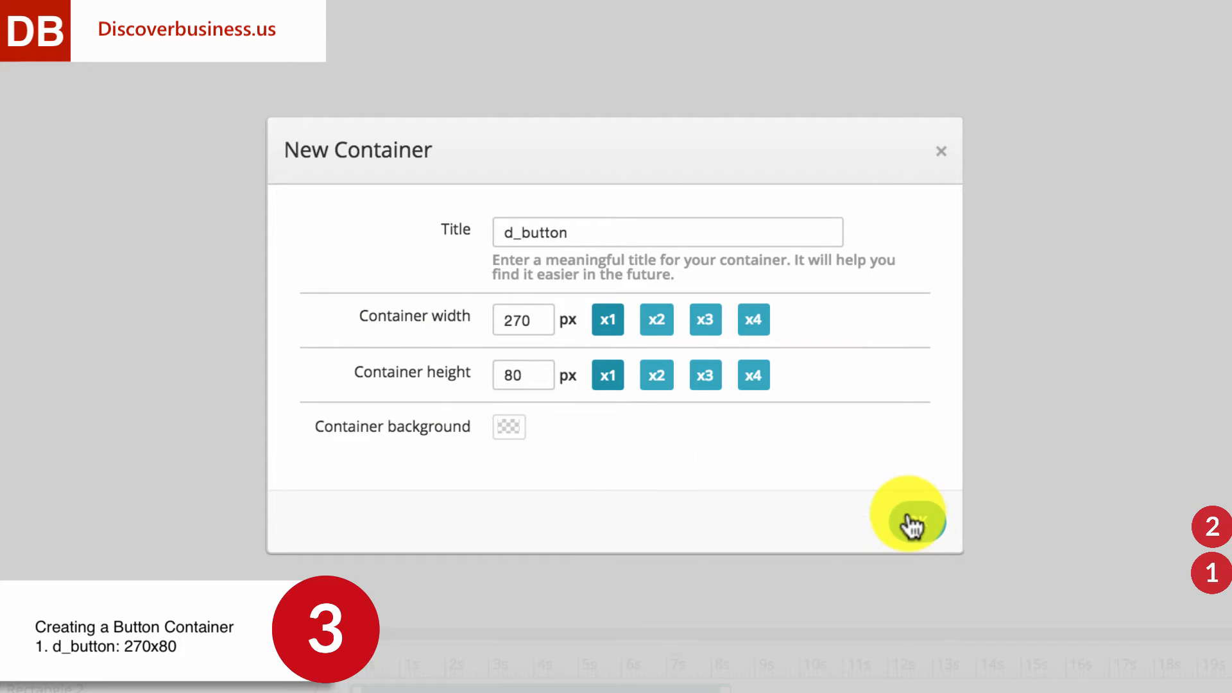
pyautogui.click(908, 515)
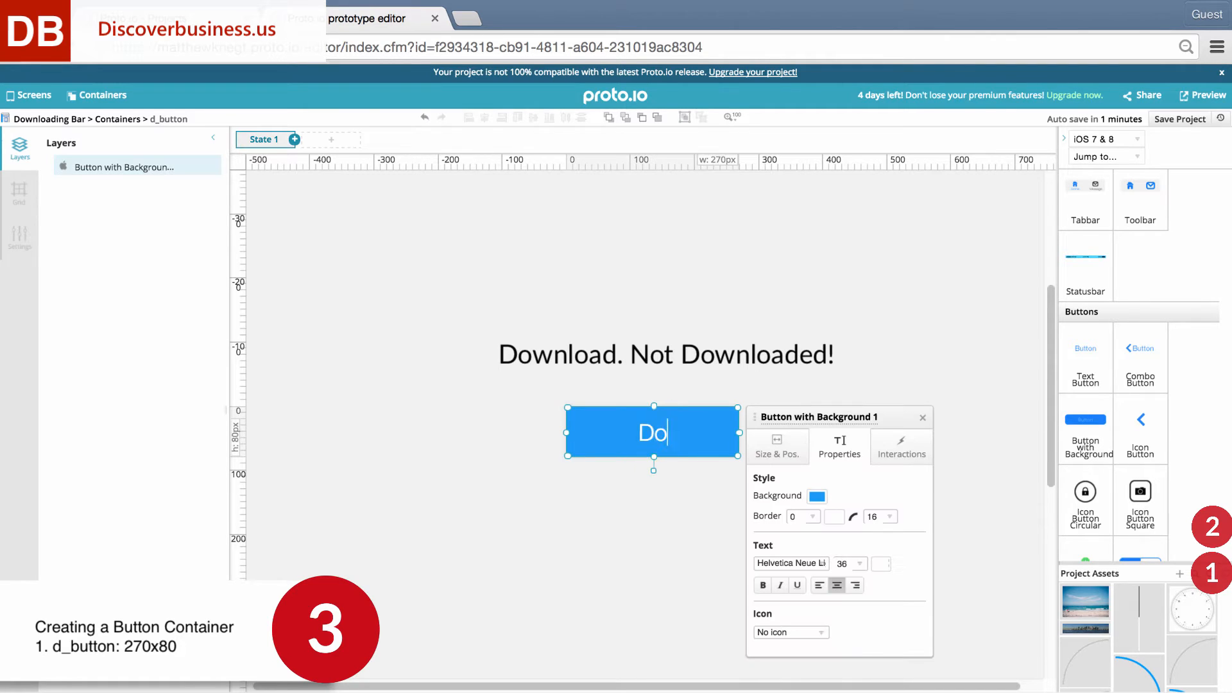
# In State 2, relabel the button 'Downloaded' with a grey #CCCCCC background.
pyautogui.write('Downloaded')
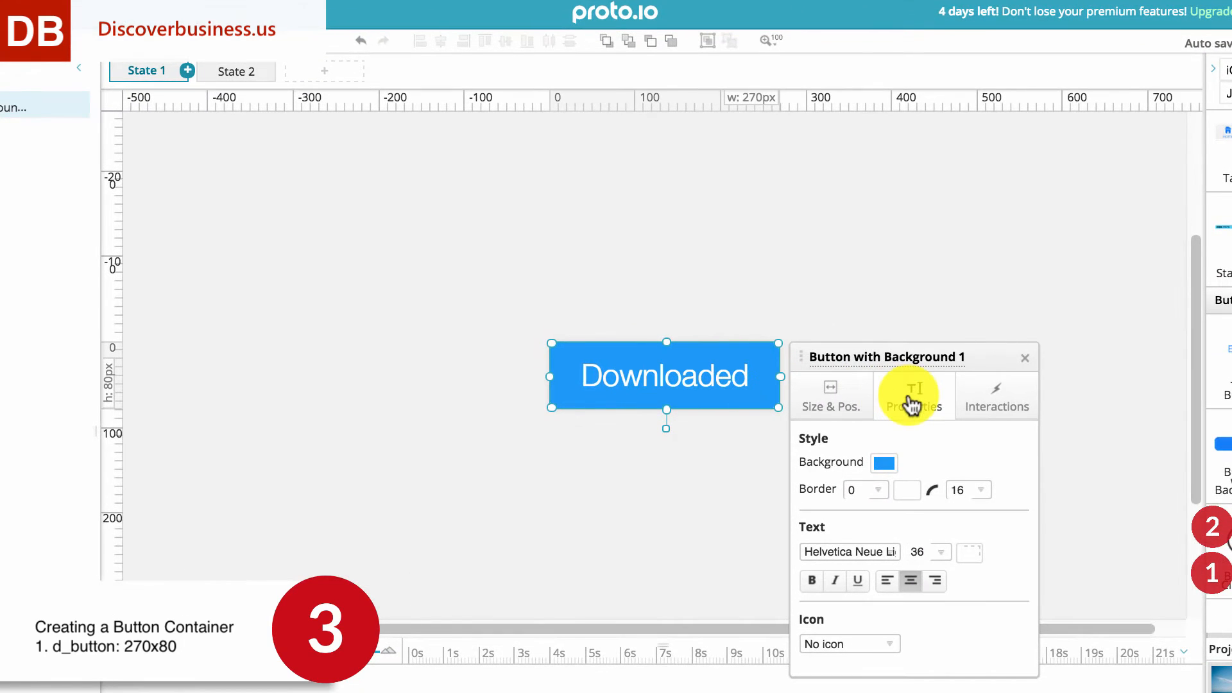
pyautogui.click(883, 462)
pyautogui.write('#CCCCCC')
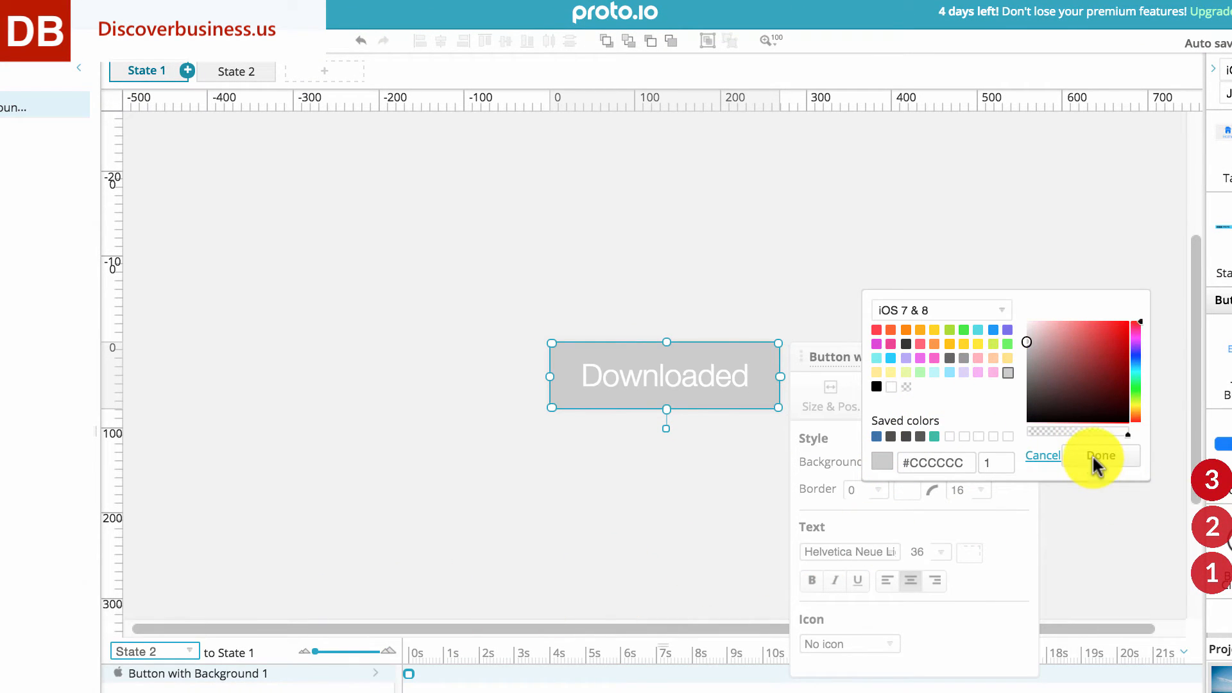
pyautogui.click(1100, 456)
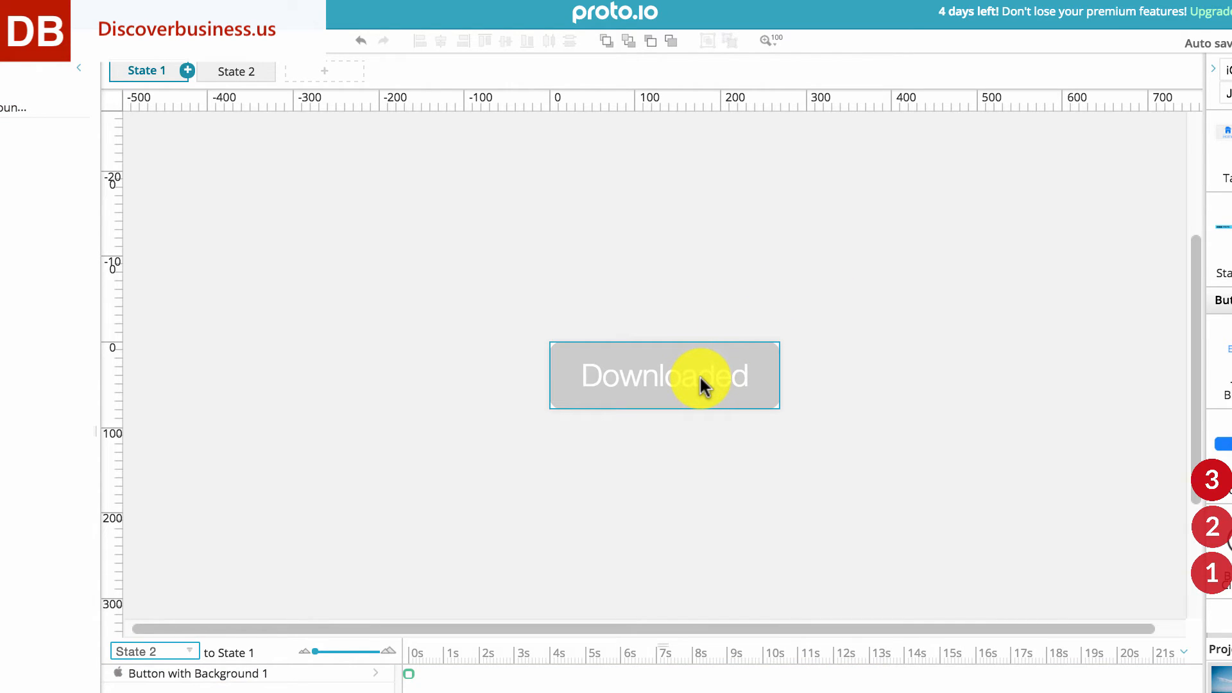
pyautogui.click(664, 376)
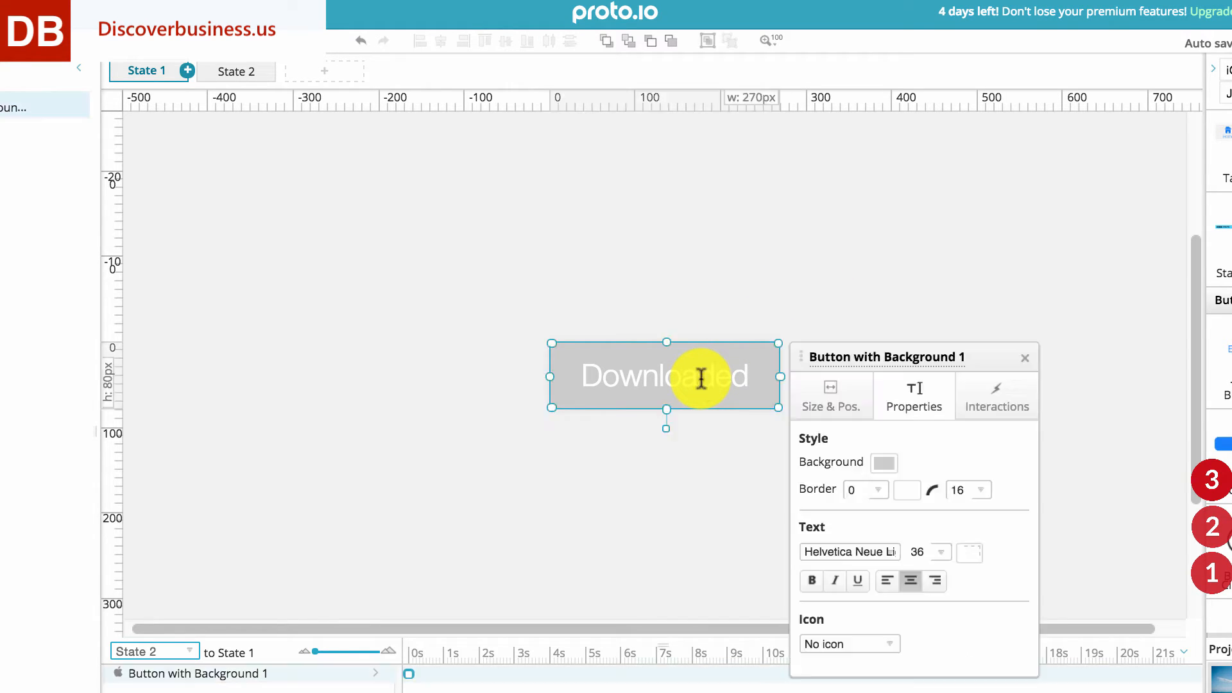
pyautogui.write('Complete')
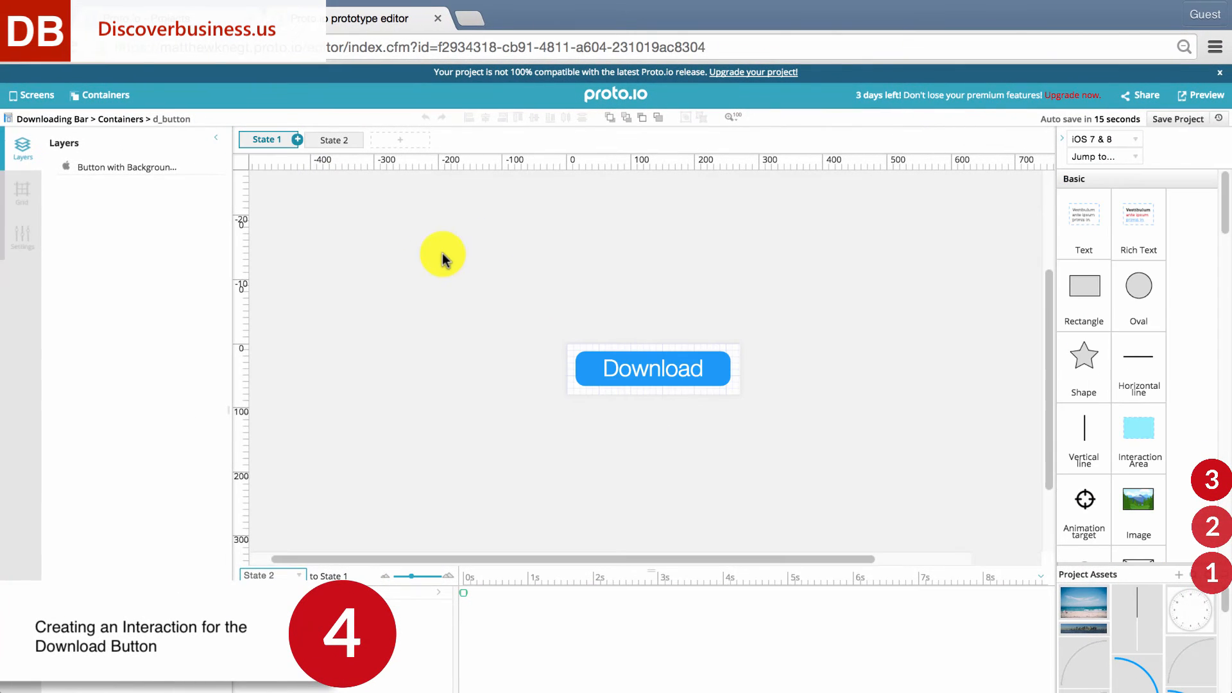
# Add a tap interaction to the Download button with action Change Container State.
pyautogui.click(652, 370)
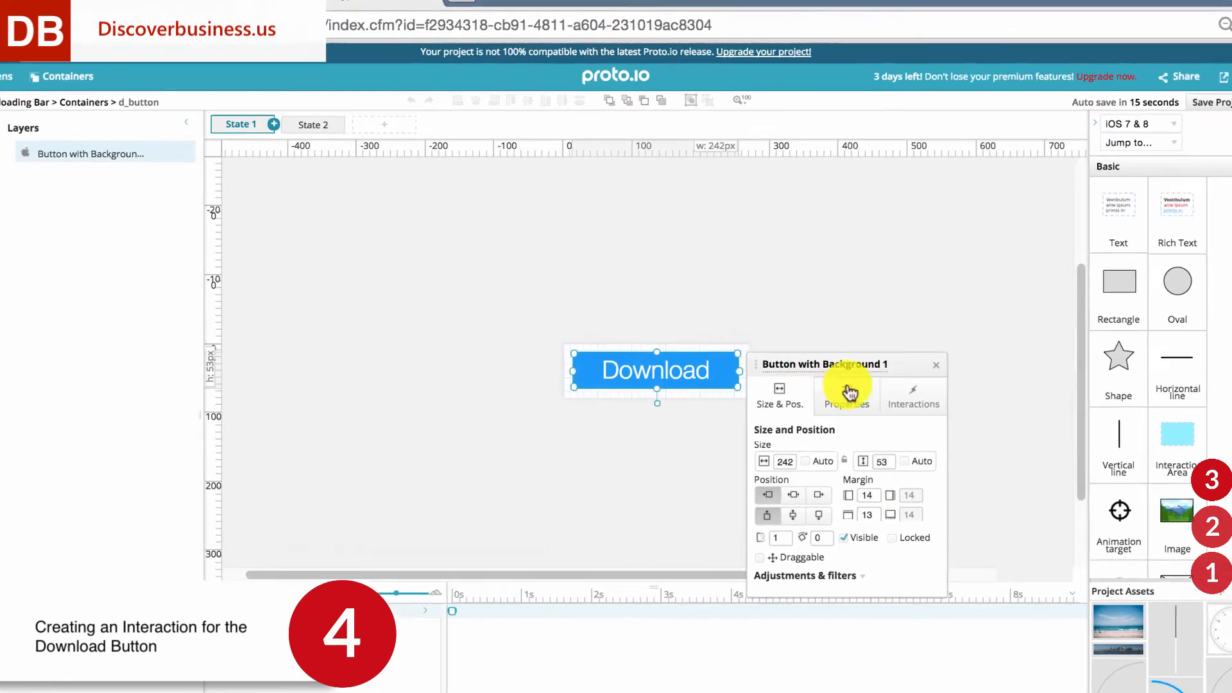
pyautogui.click(912, 397)
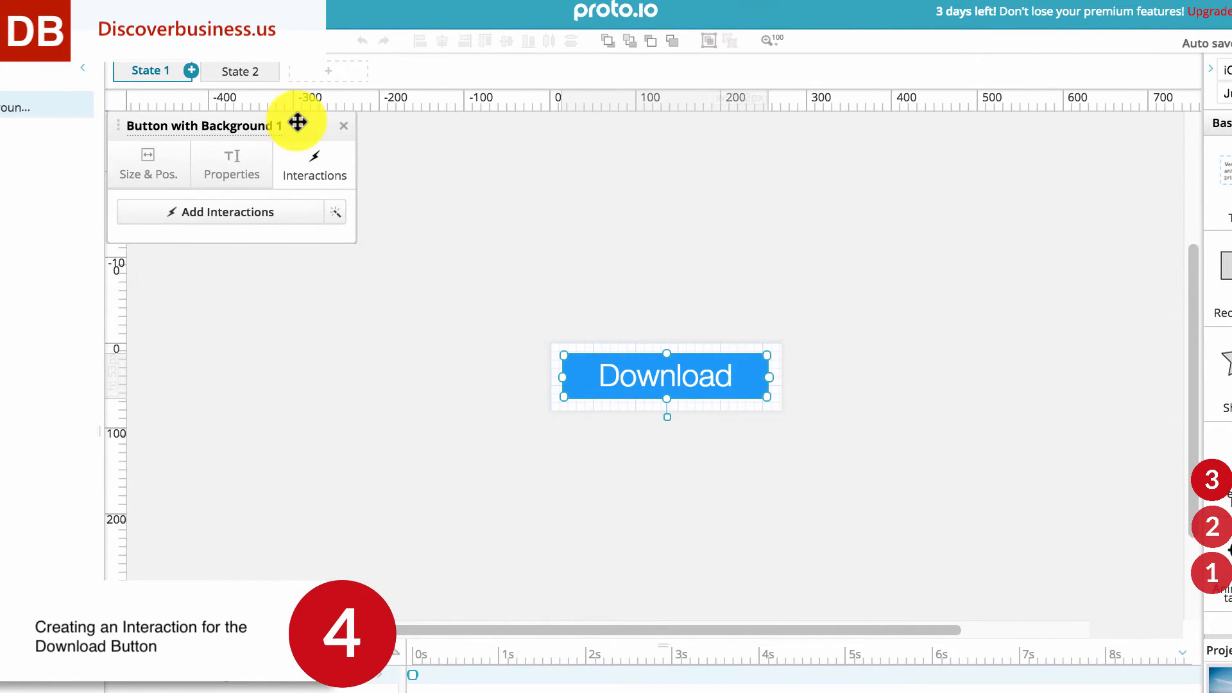
pyautogui.click(228, 212)
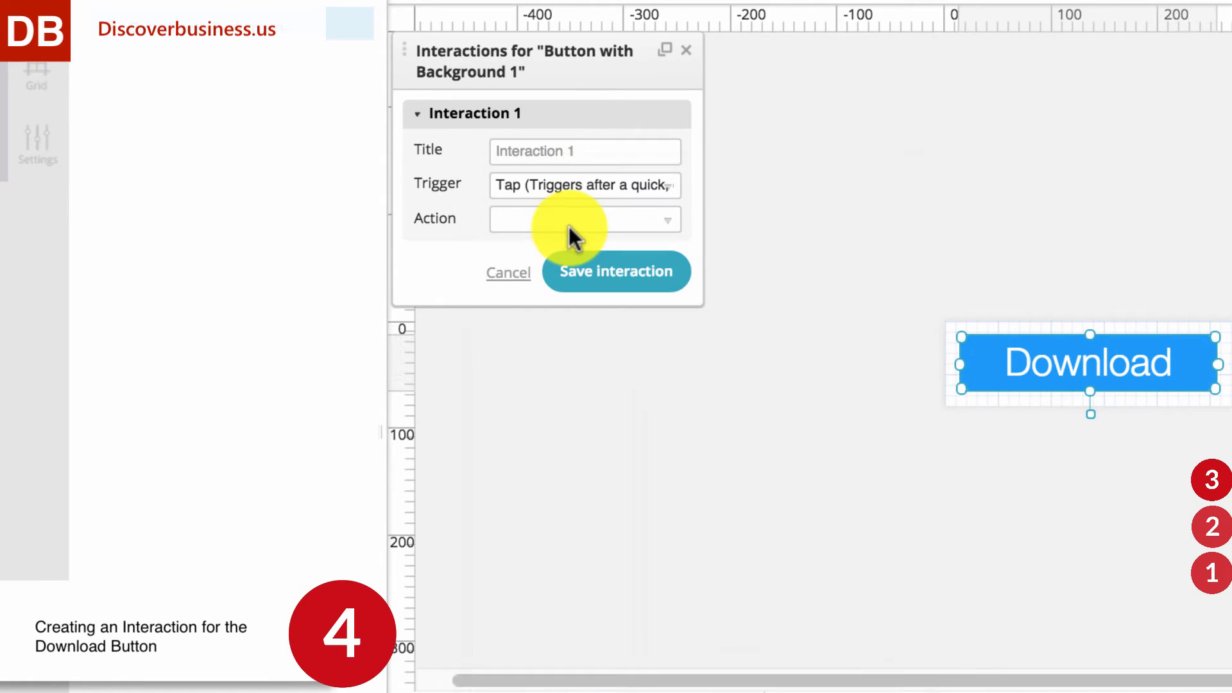
pyautogui.click(585, 219)
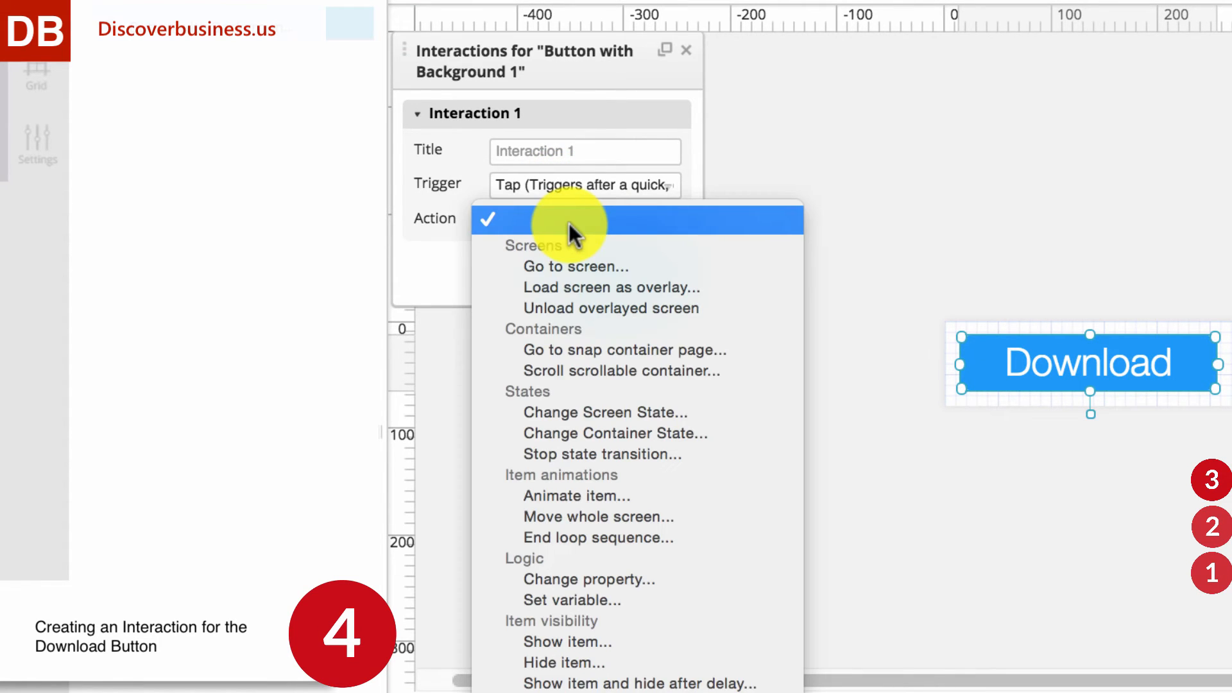
pyautogui.moveTo(617, 433)
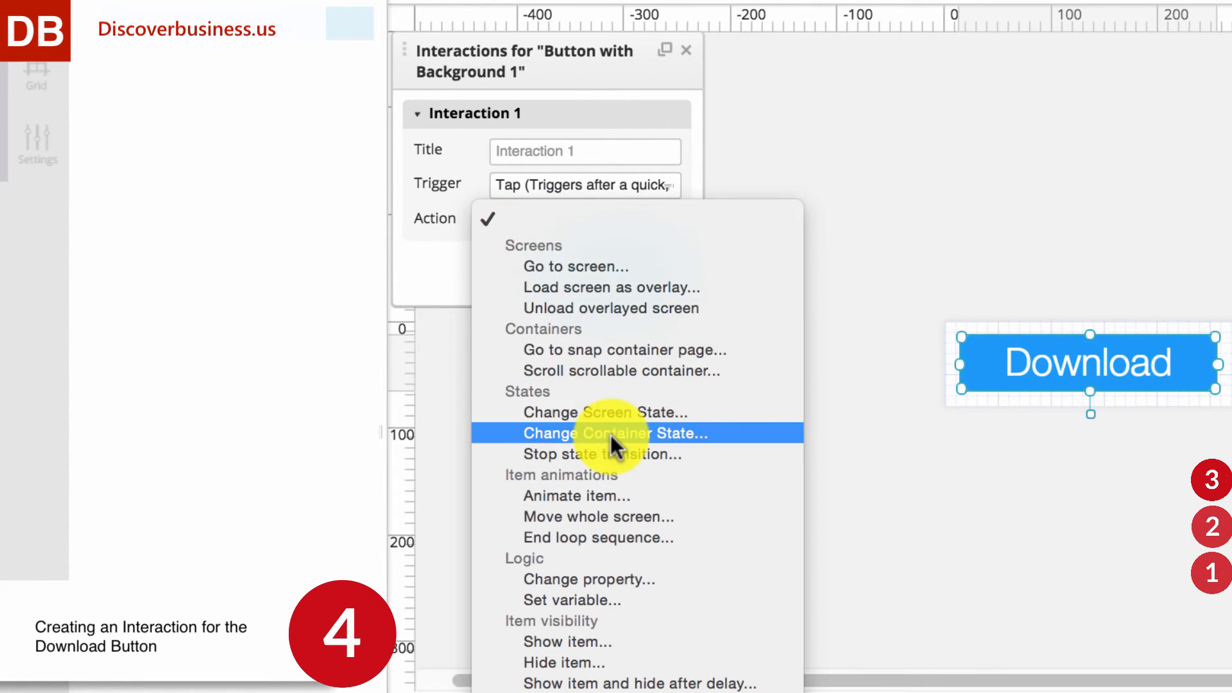
pyautogui.click(615, 433)
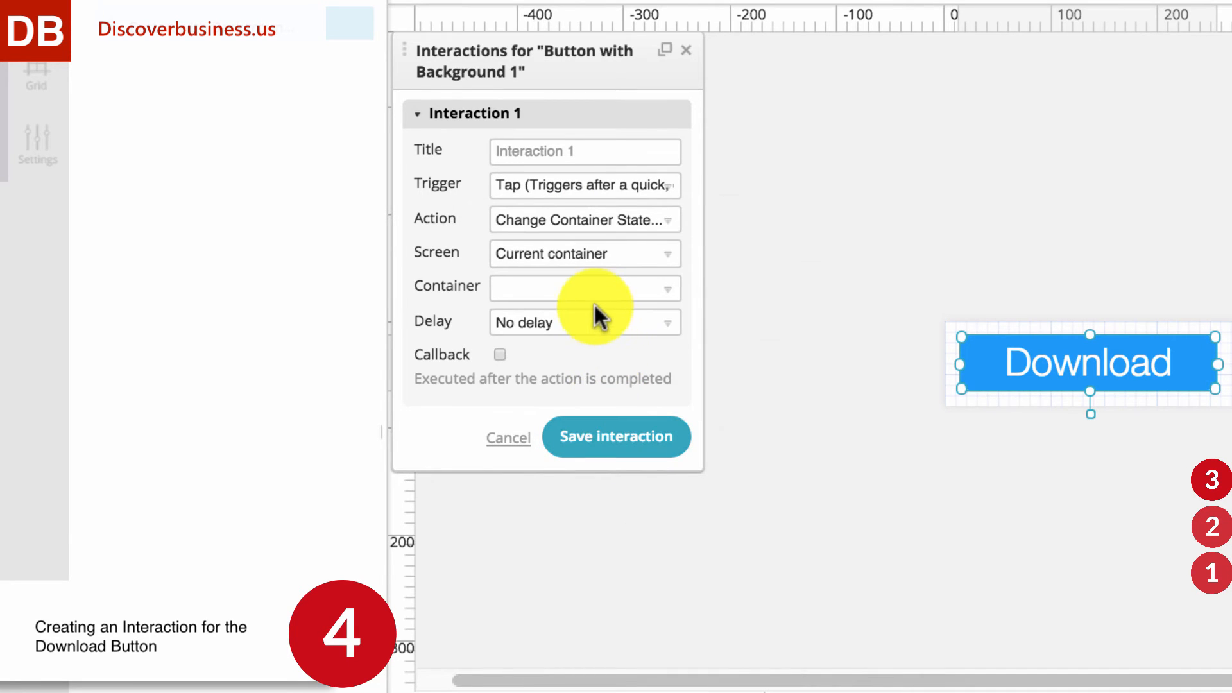
# Target the current container's State 2 with a custom 9000 ms delay.
pyautogui.click(583, 252)
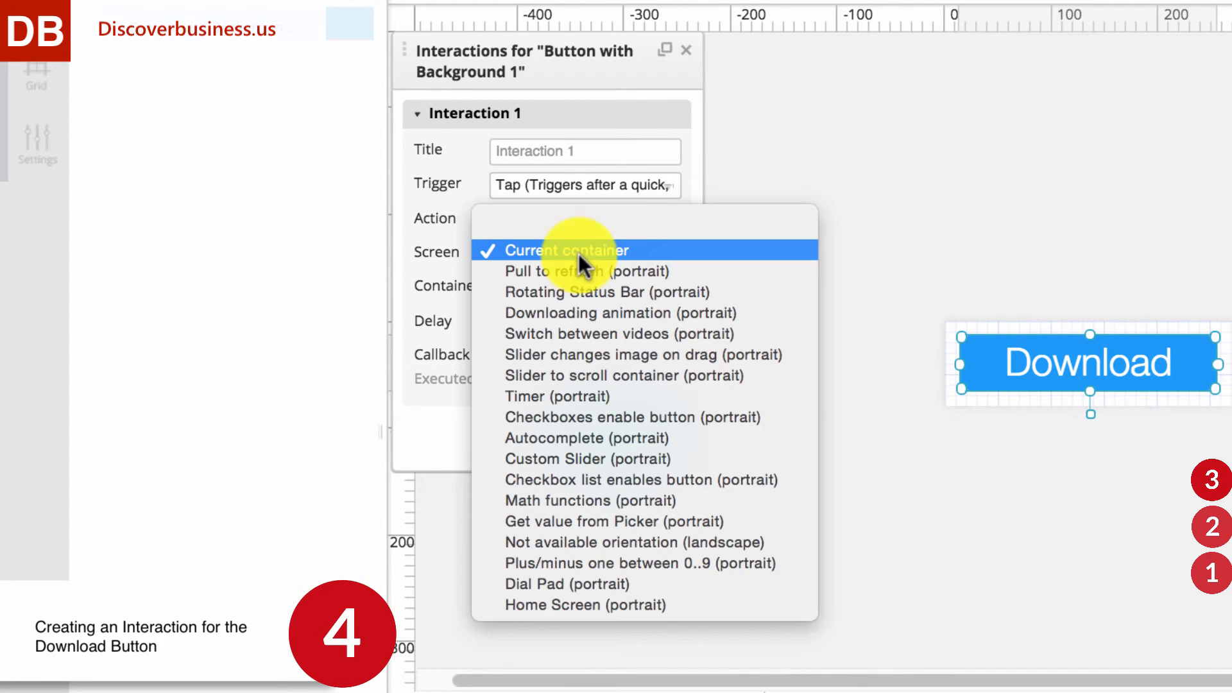
pyautogui.click(566, 251)
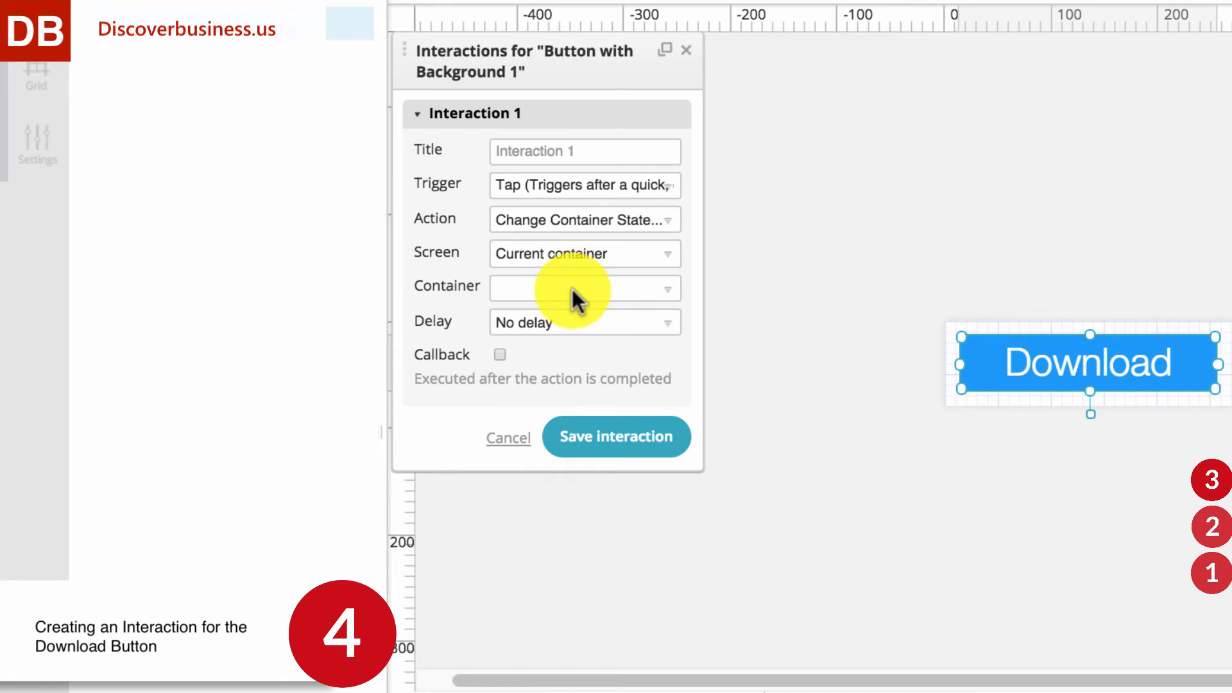
pyautogui.click(585, 289)
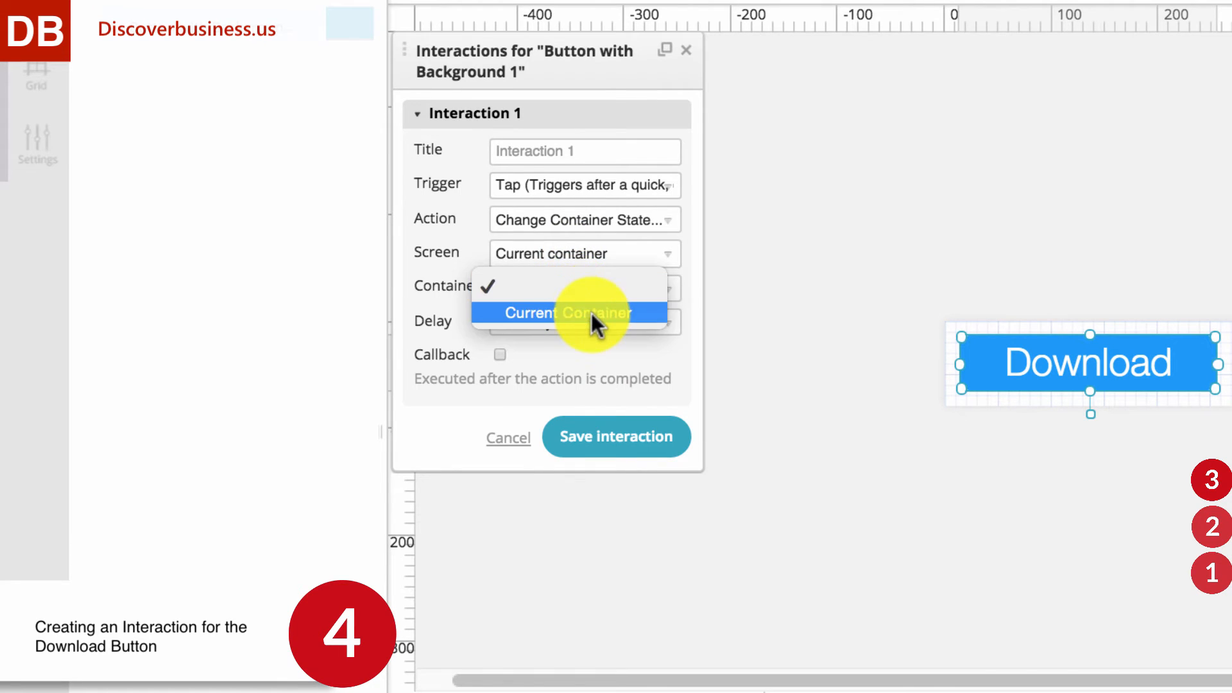
pyautogui.click(570, 313)
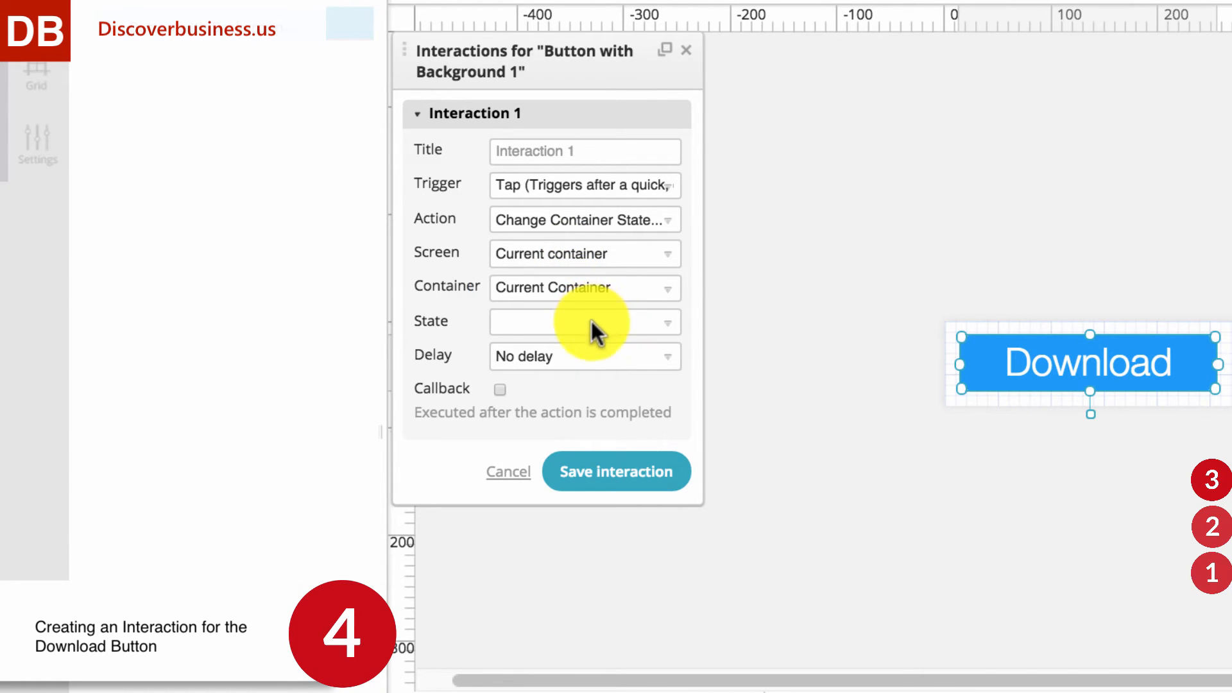
pyautogui.click(585, 322)
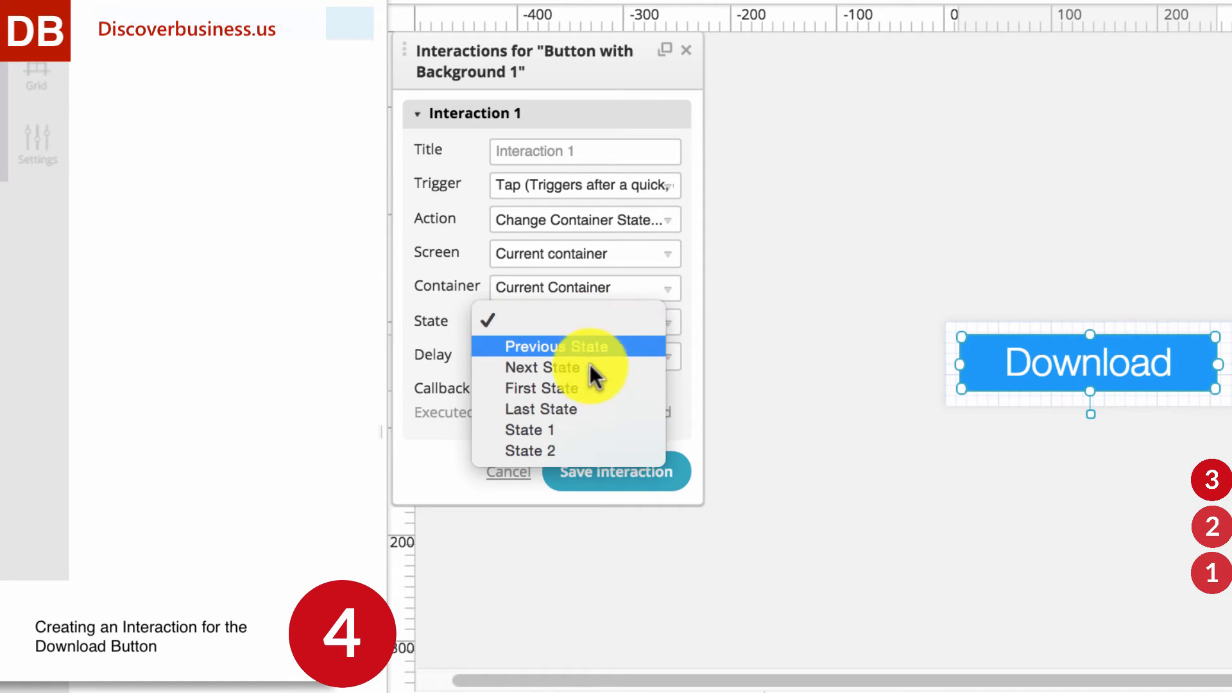
pyautogui.click(530, 450)
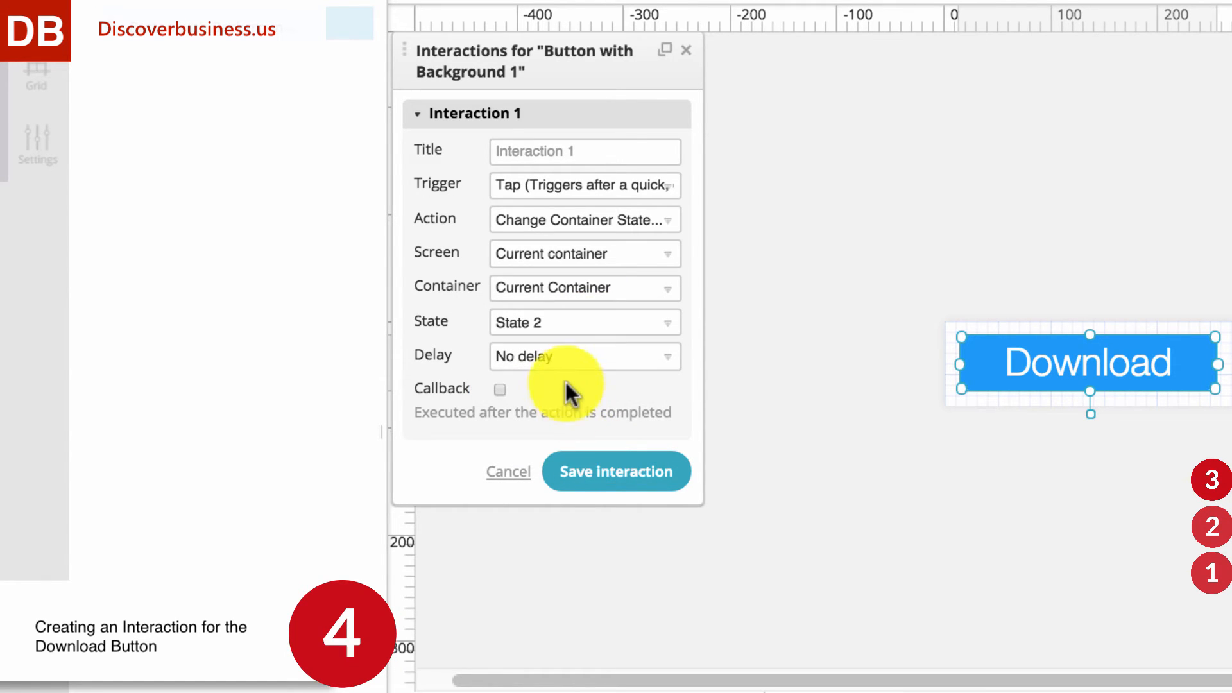
pyautogui.click(585, 357)
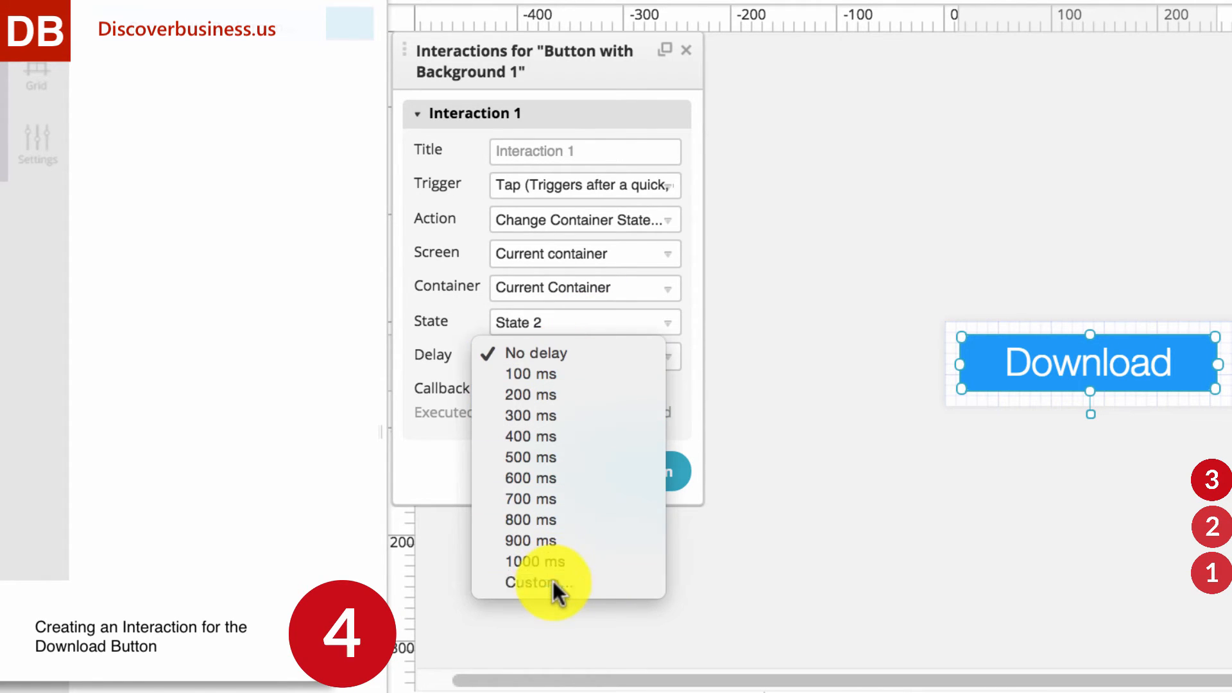
pyautogui.click(536, 582)
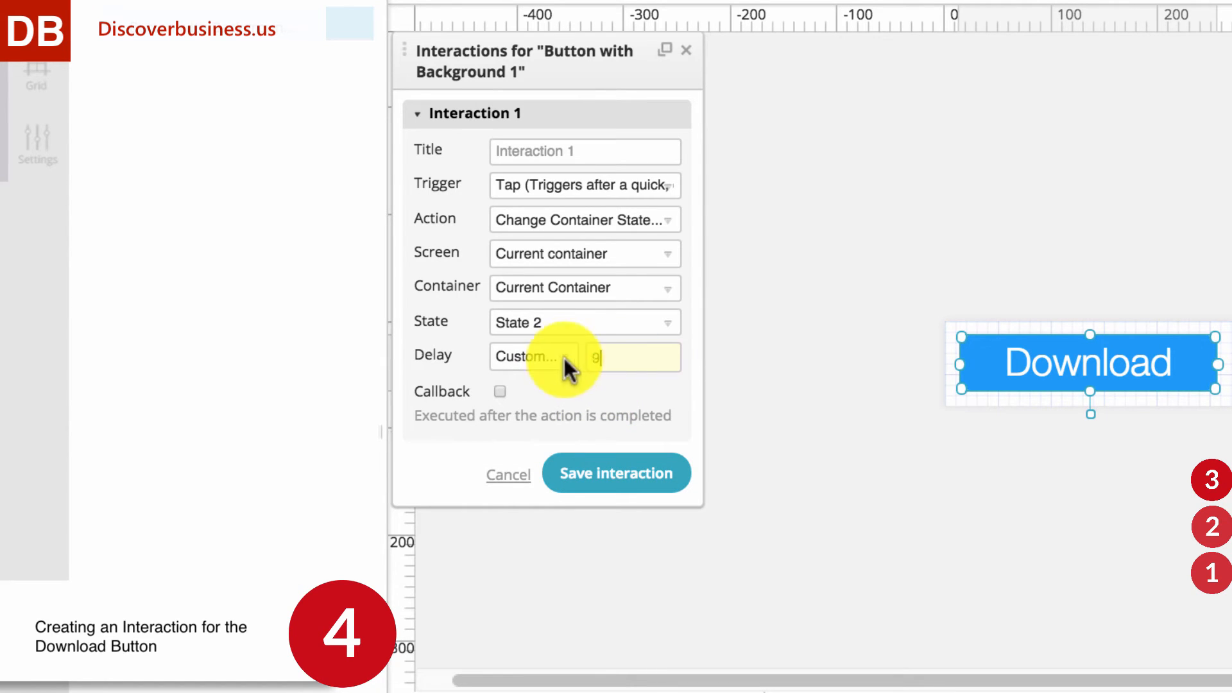
pyautogui.write('9000')
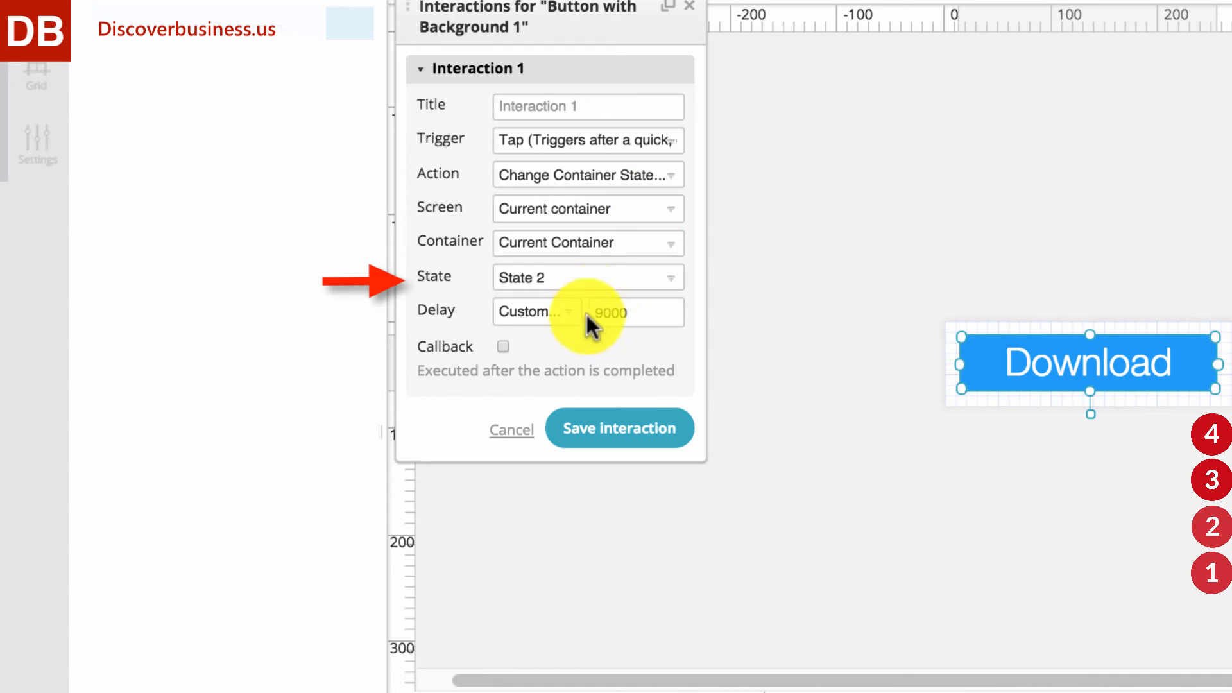
pyautogui.click(629, 313)
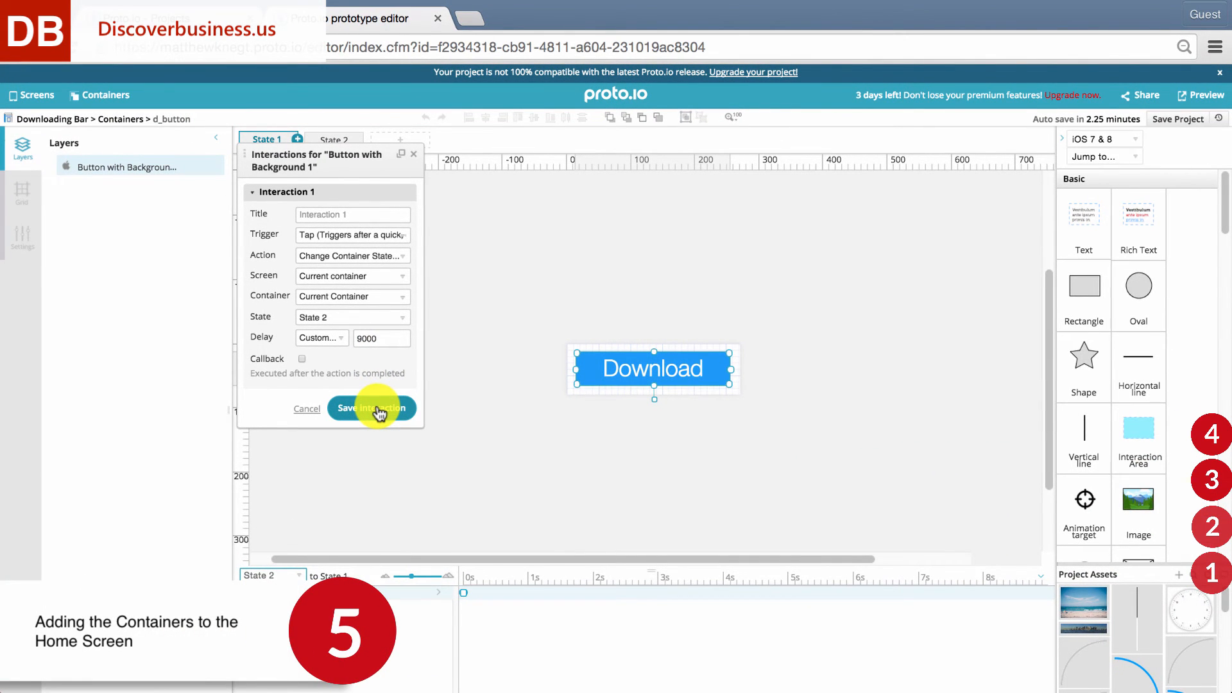
# Save the interaction, then add d_button and d_bar to the canvas.
pyautogui.click(371, 408)
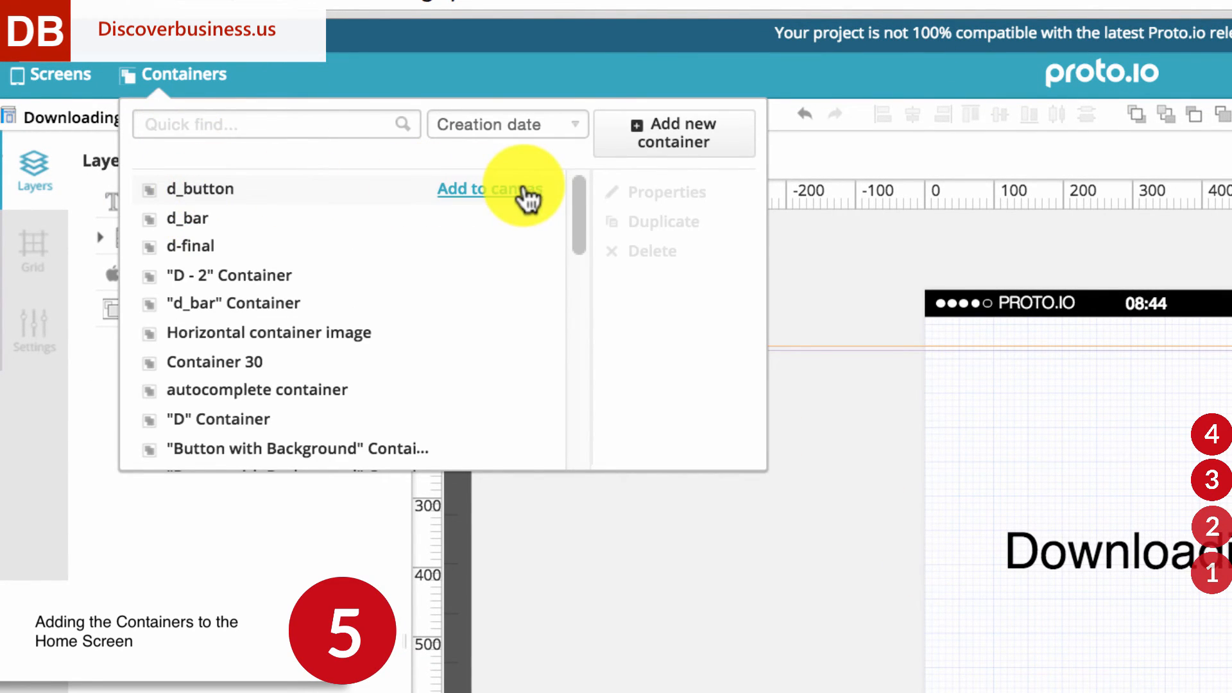
pyautogui.click(489, 189)
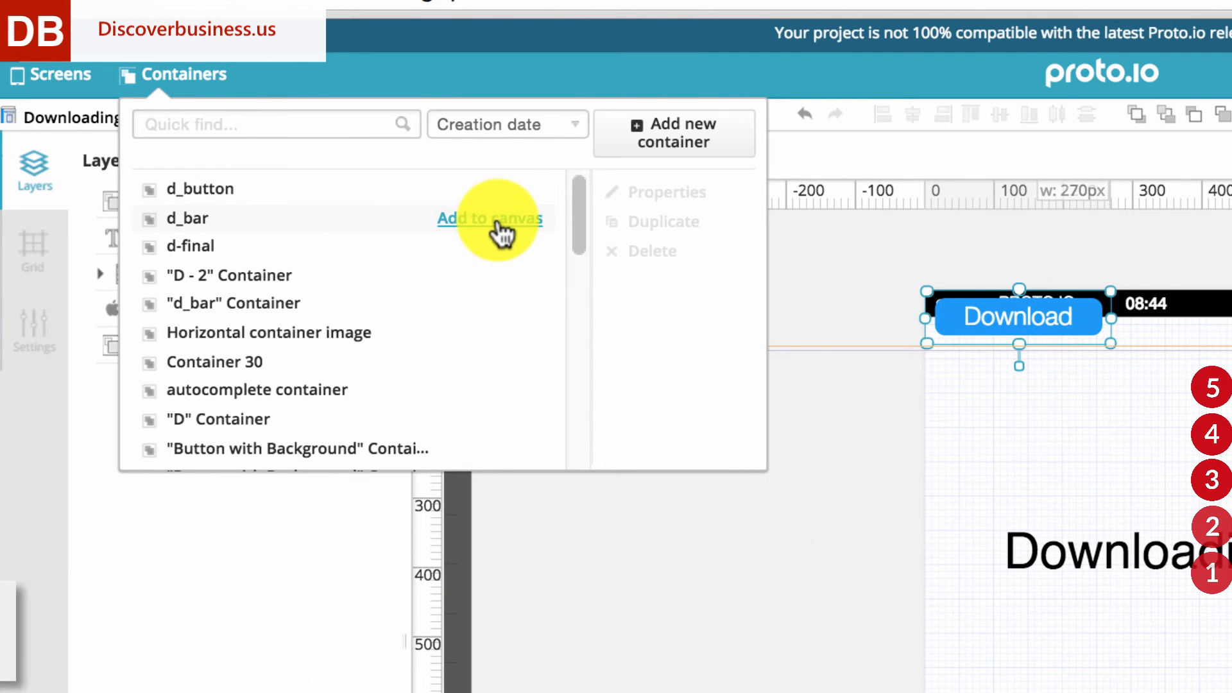
pyautogui.click(490, 218)
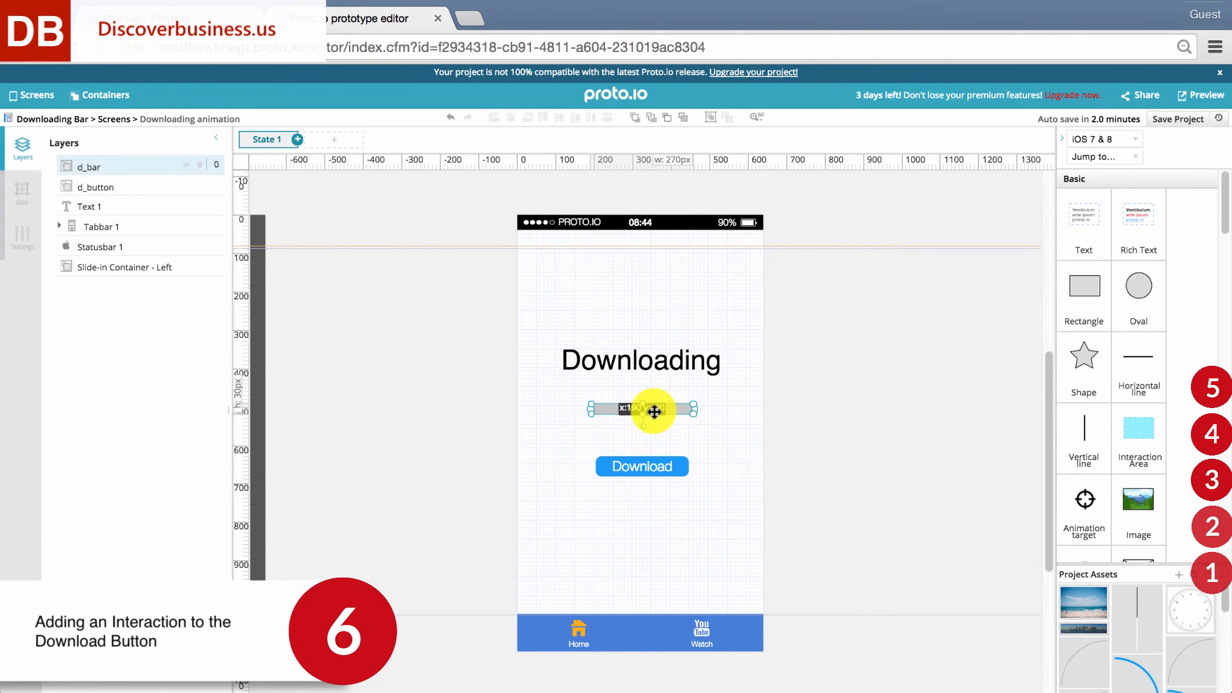
# Add a Tap interaction on d_button changing container d_bar to Next State.
pyautogui.click(642, 466)
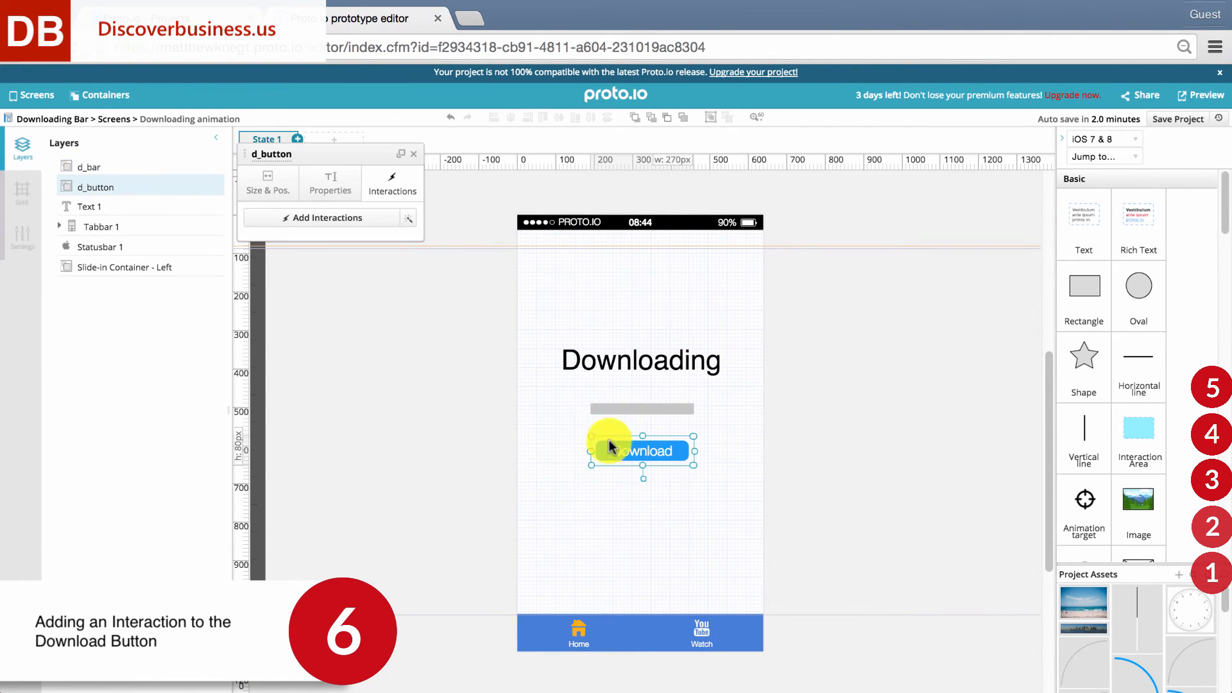
pyautogui.click(327, 217)
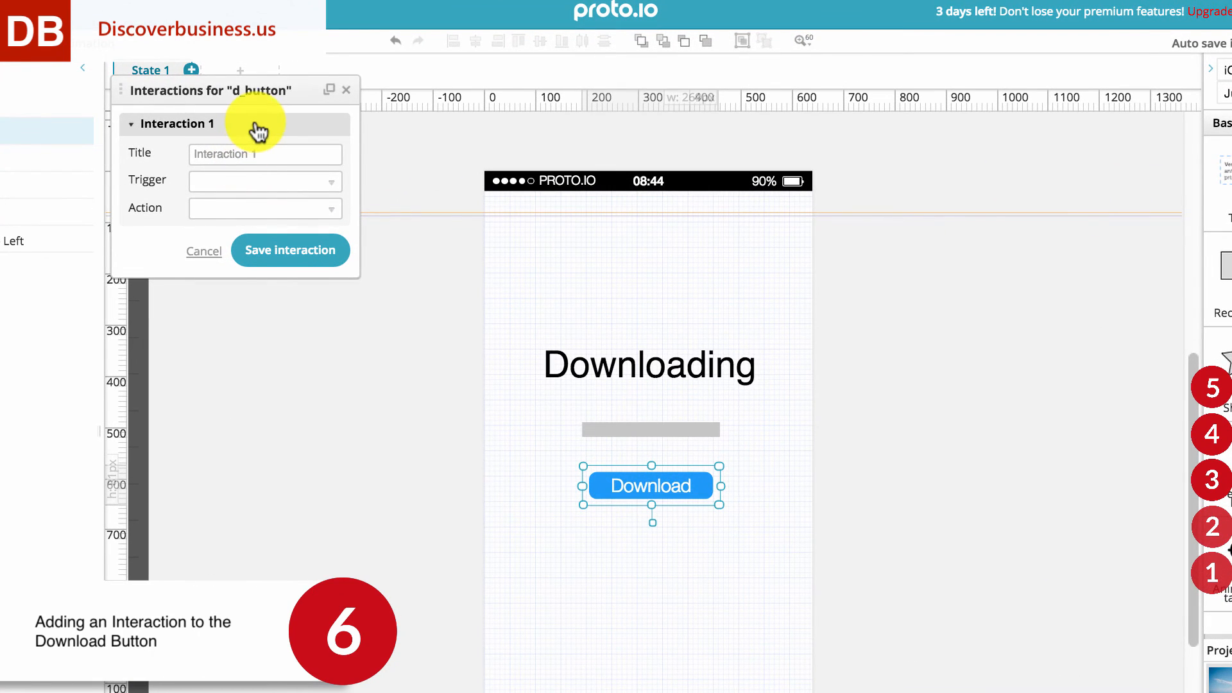
pyautogui.click(265, 181)
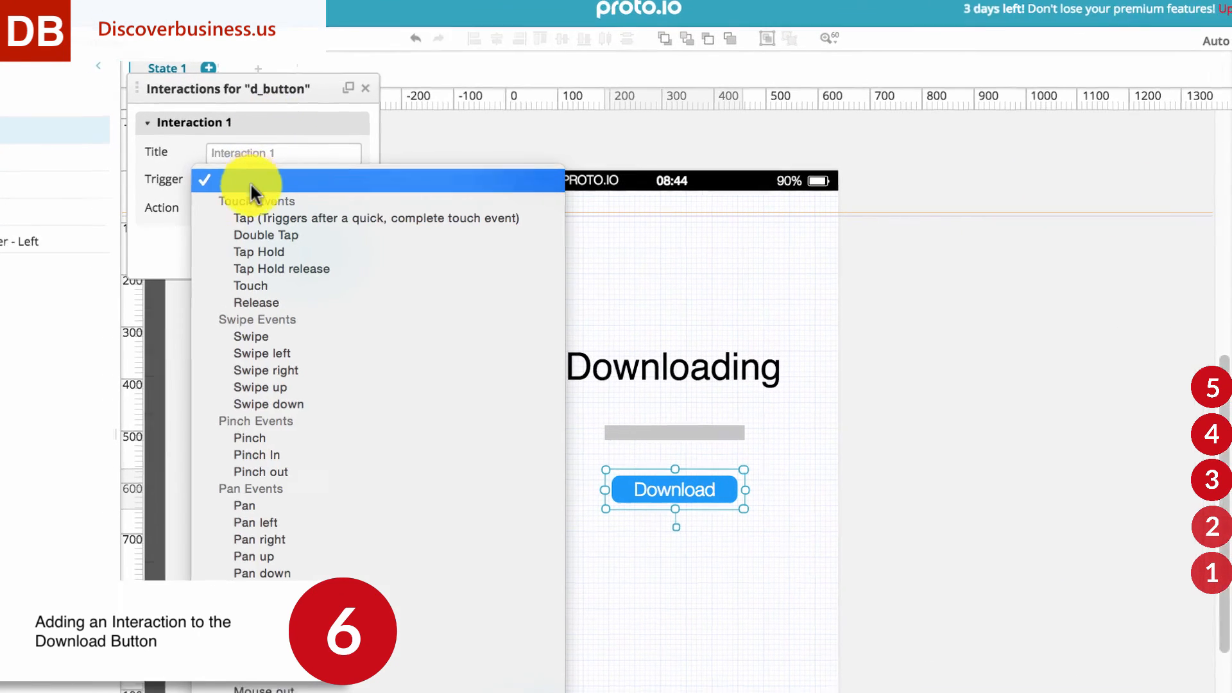
pyautogui.click(279, 219)
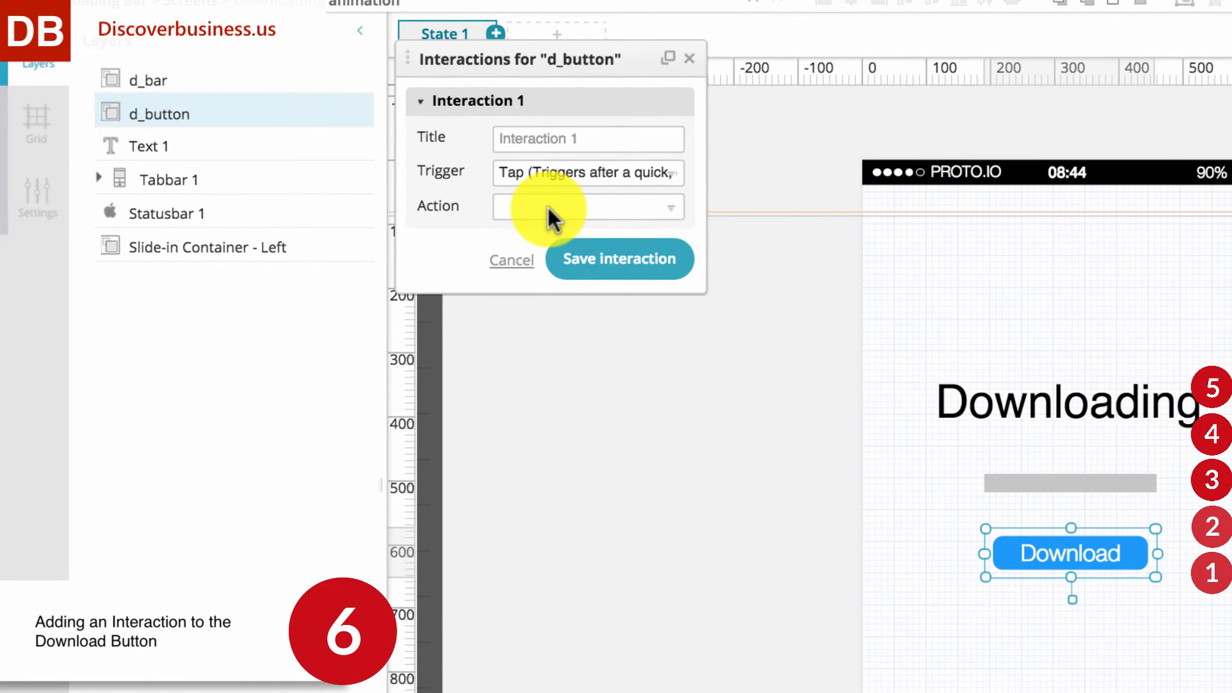
pyautogui.click(588, 206)
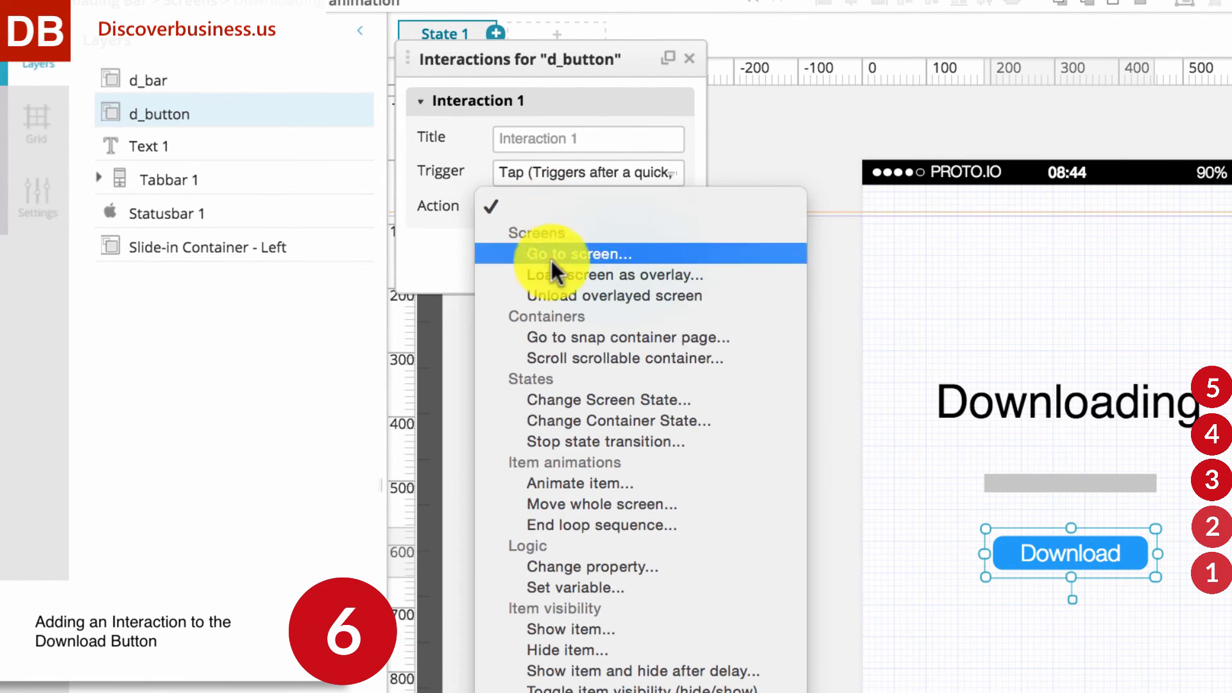
pyautogui.moveTo(699, 421)
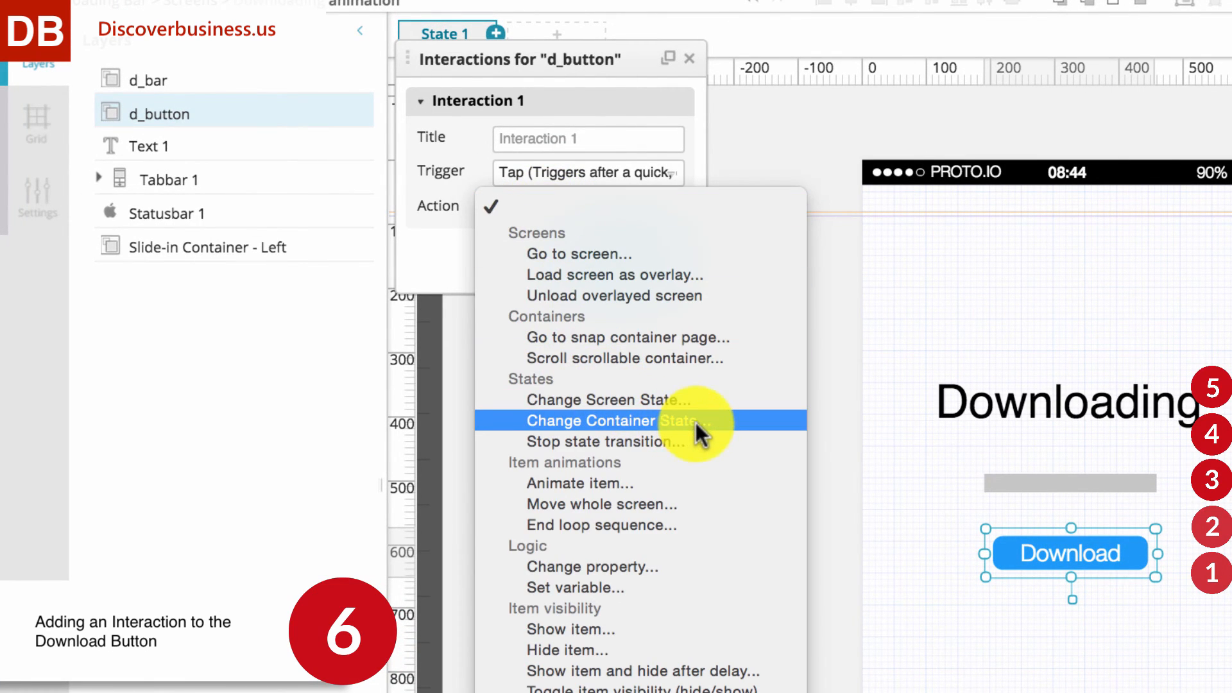
pyautogui.click(614, 420)
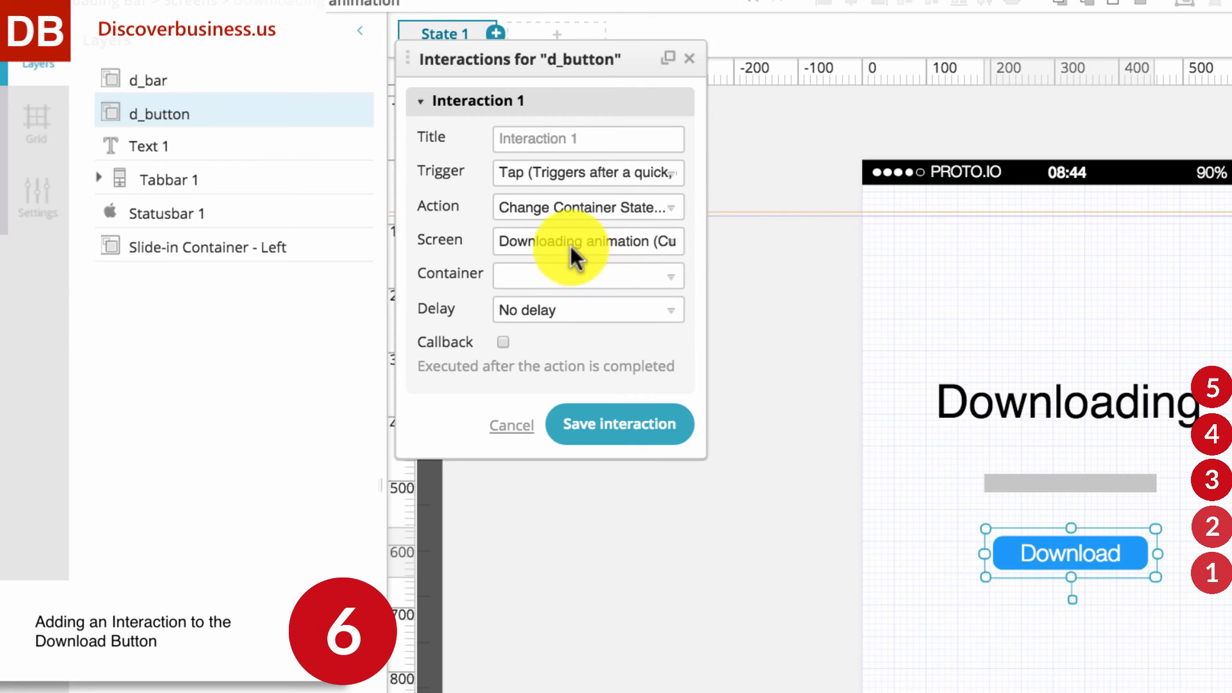
pyautogui.moveTo(562, 283)
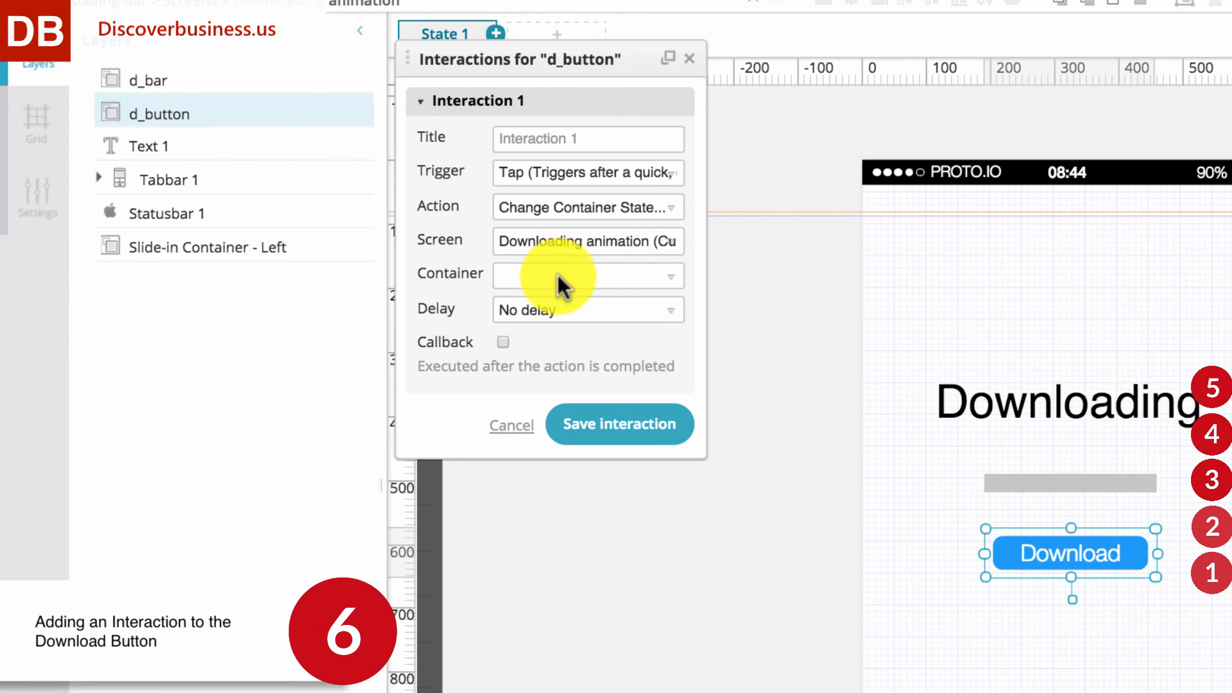
pyautogui.click(588, 276)
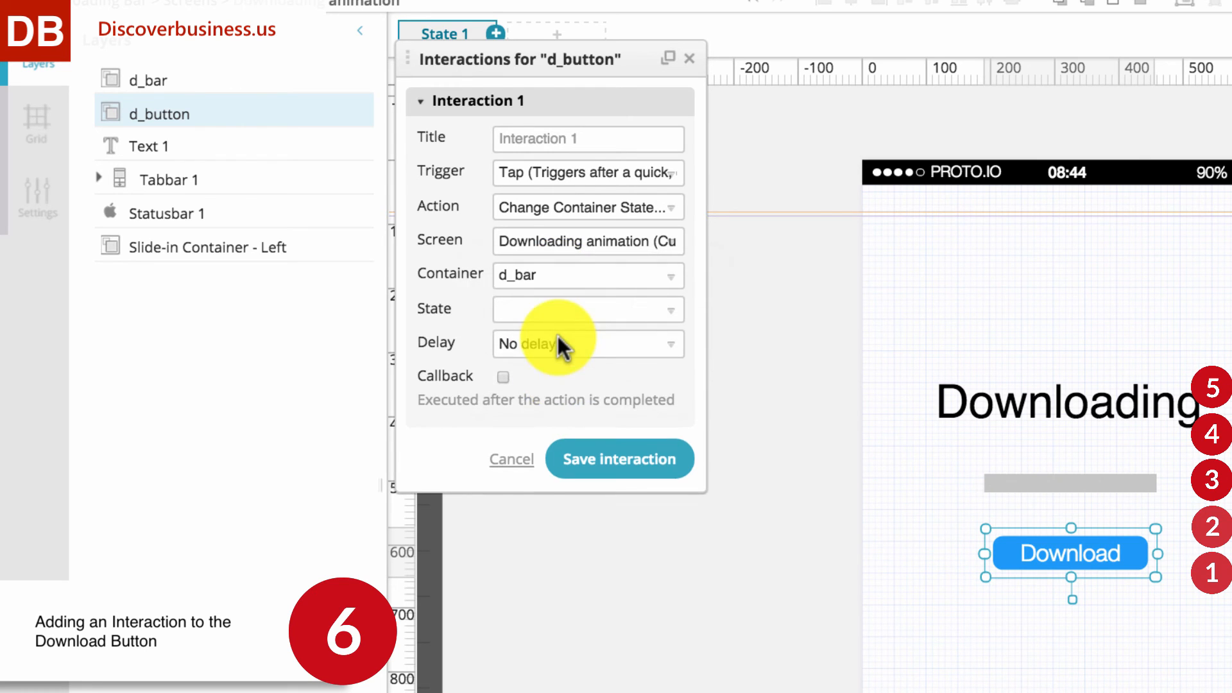
pyautogui.click(587, 308)
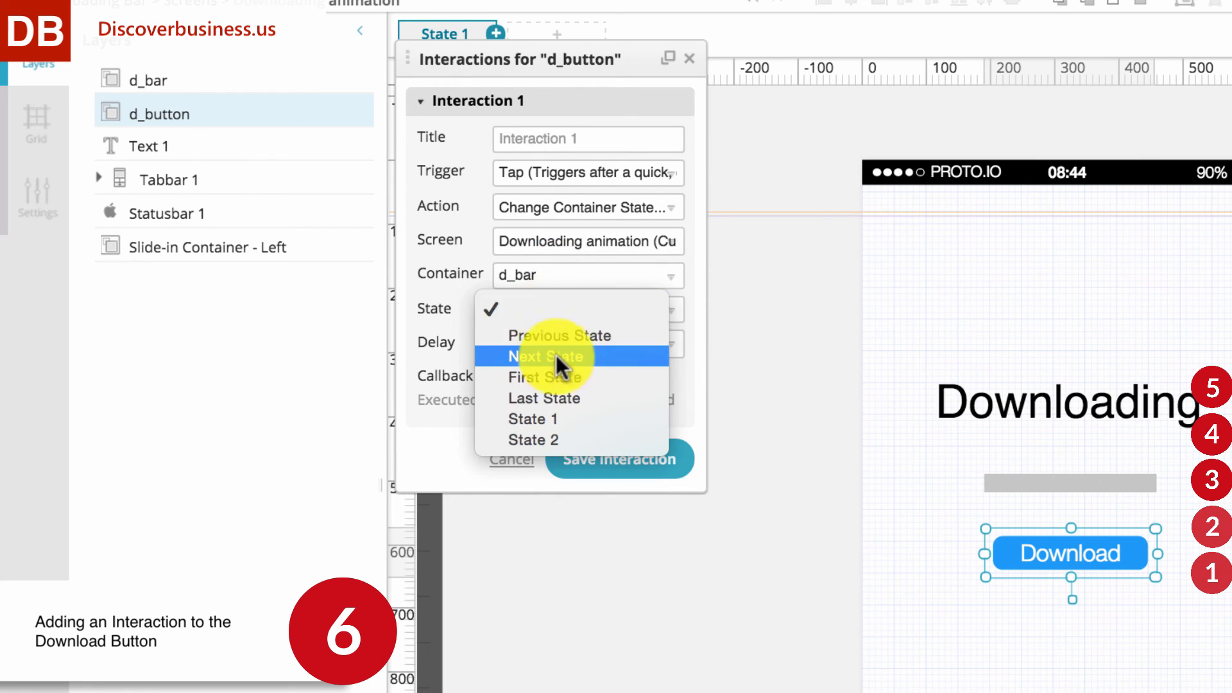
pyautogui.click(545, 356)
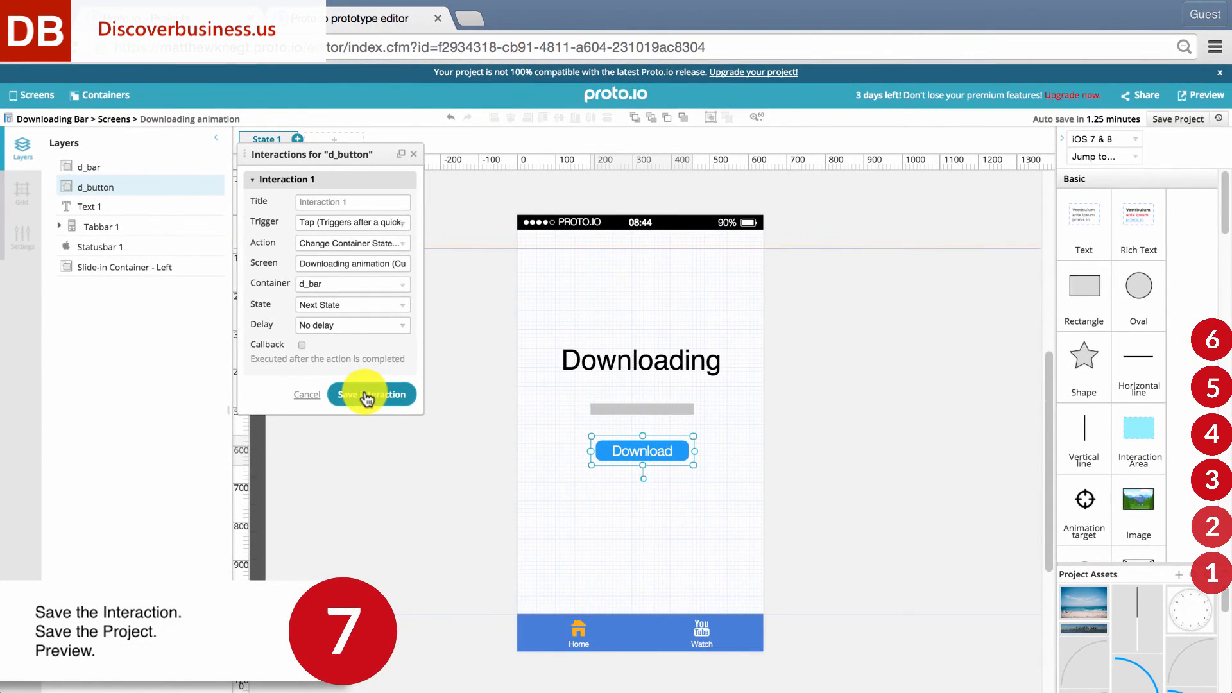
# Save the interaction, launch Preview, and tap Download to run the animation.
pyautogui.click(371, 394)
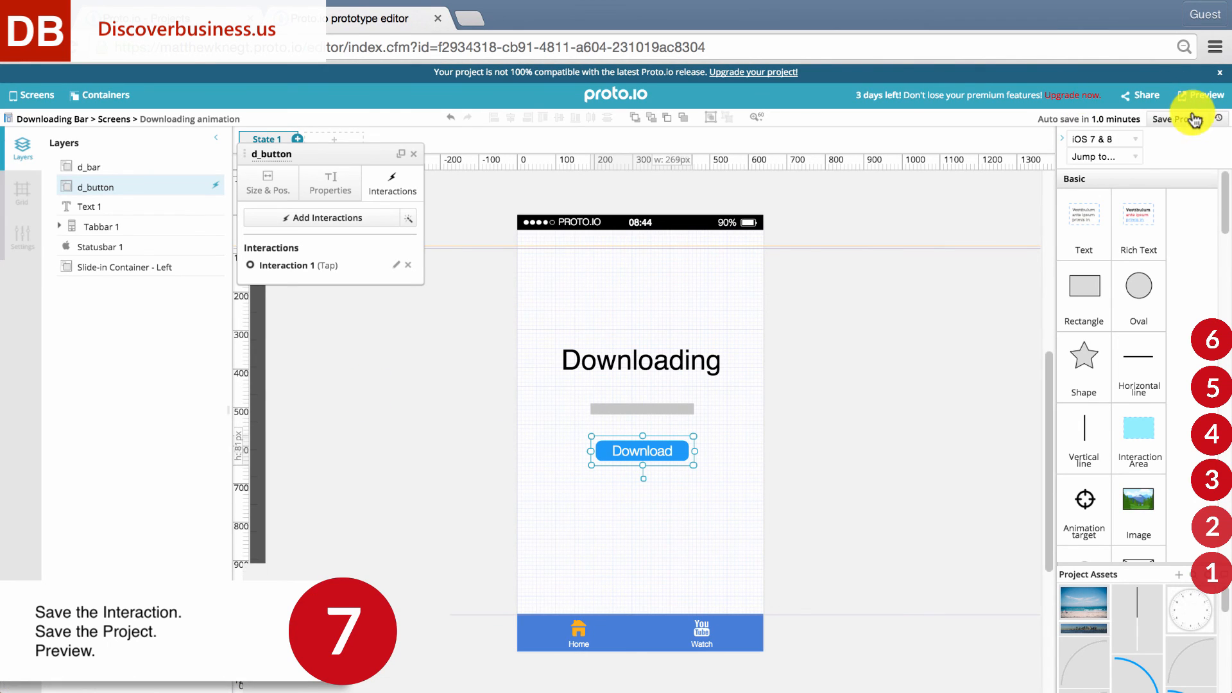
pyautogui.click(1177, 119)
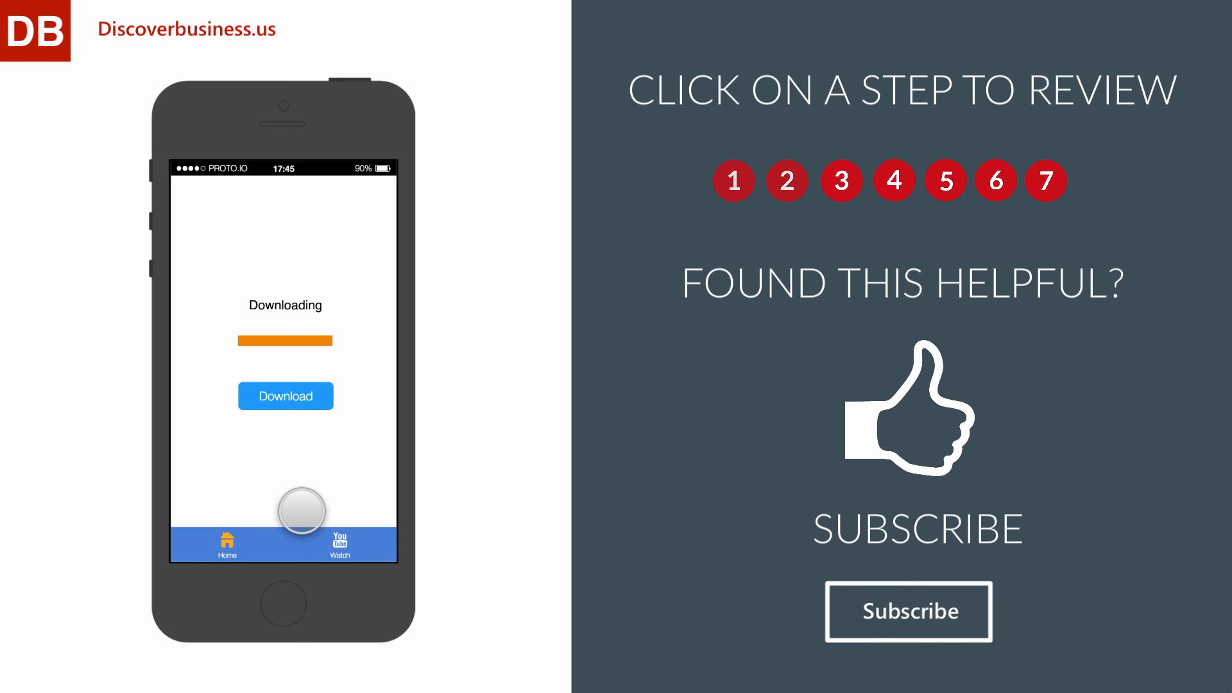
pyautogui.click(285, 395)
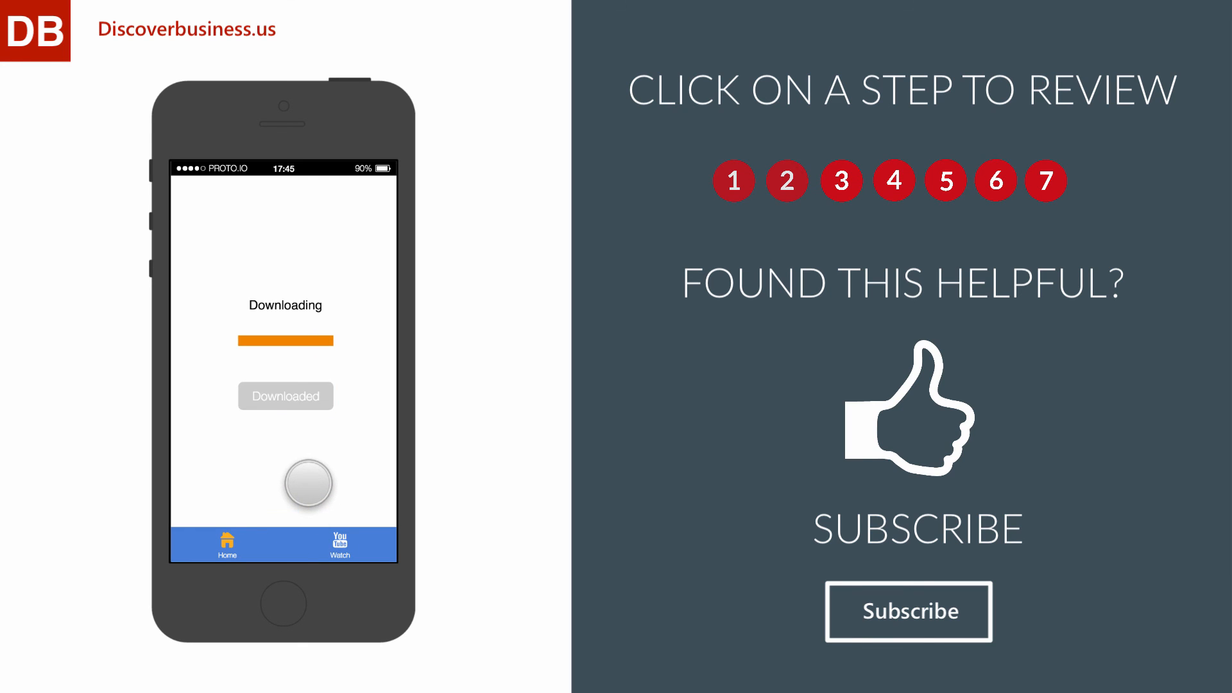